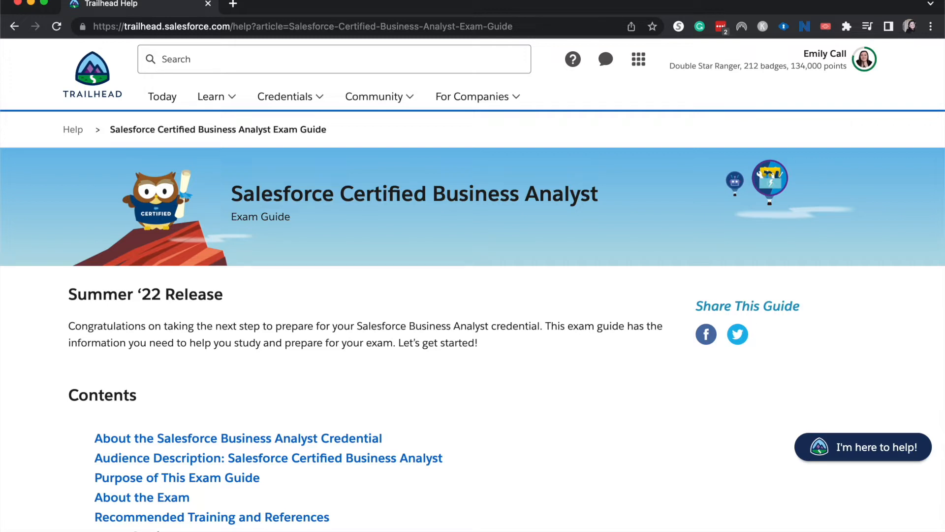
mouse_move(387, 294)
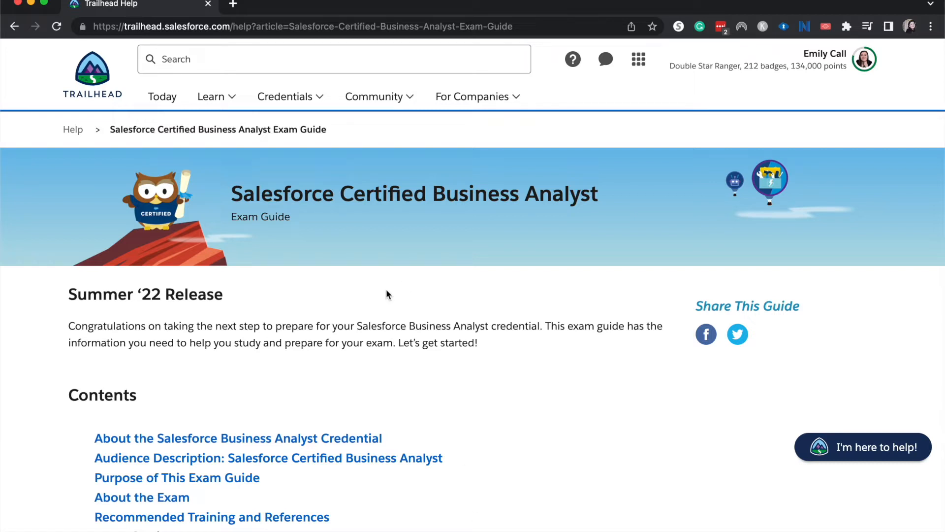
mouse_move(346, 319)
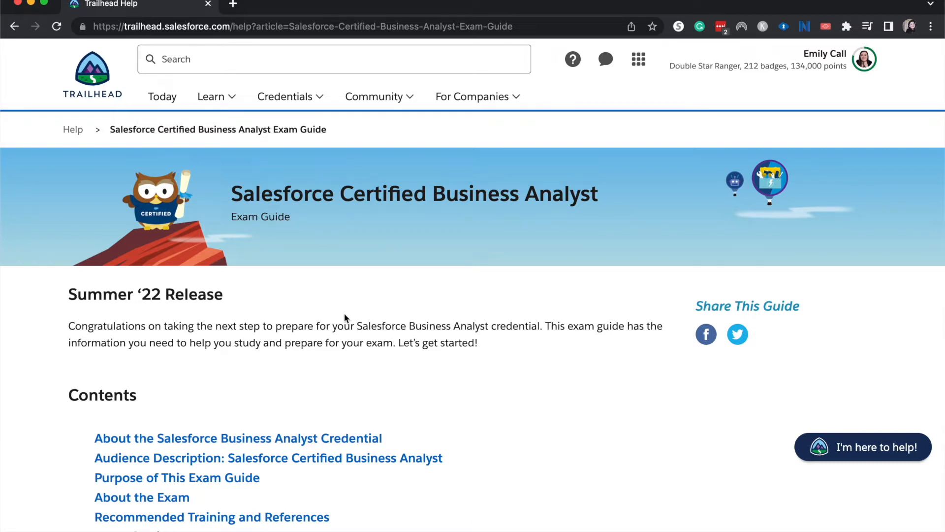
Scroll past the banner to the exam guide's Contents list and credential overview
scroll(down, 3)
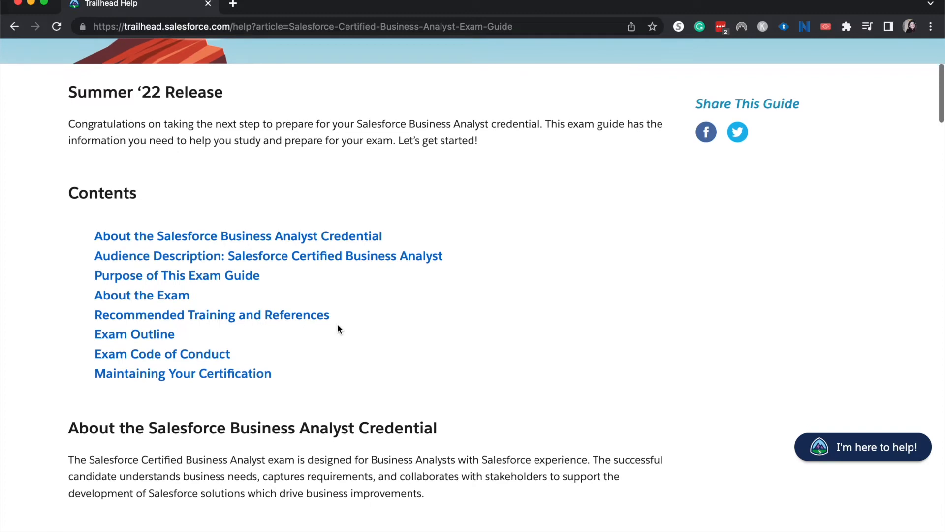
scroll(down, 3)
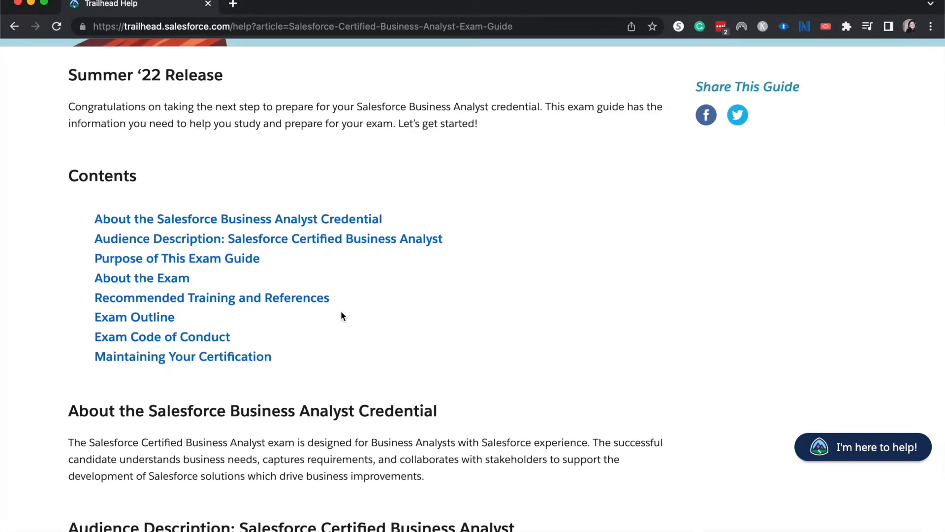
mouse_move(455, 365)
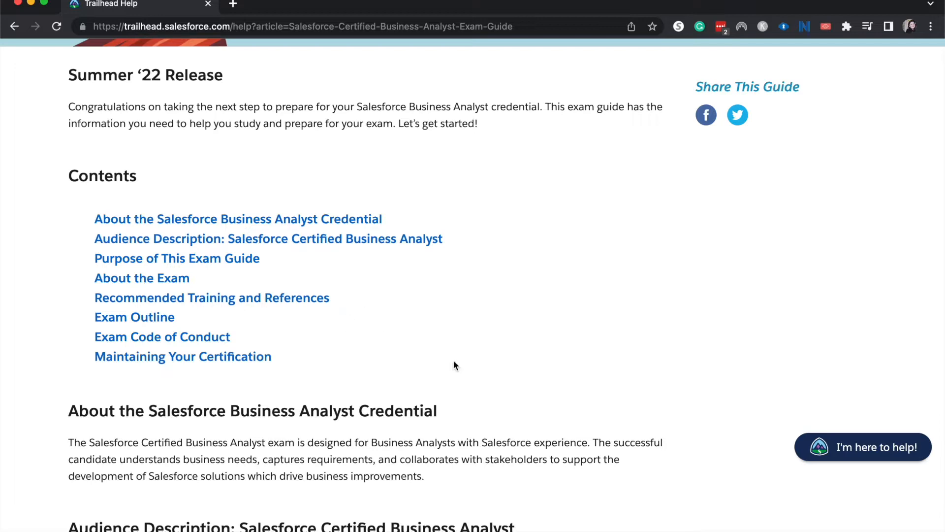
scroll(down, 3)
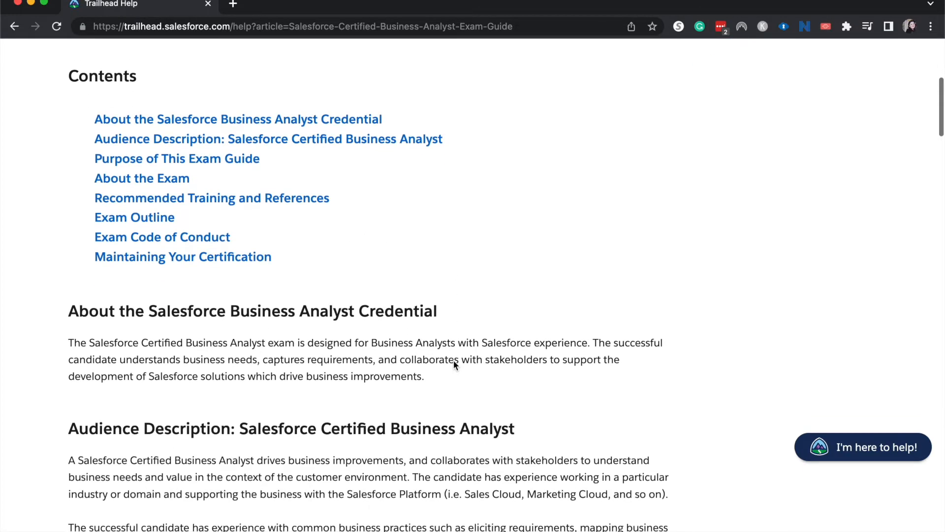
Scroll to the Audience Description's required experience and Knowledge and Skills bullets
scroll(down, 3)
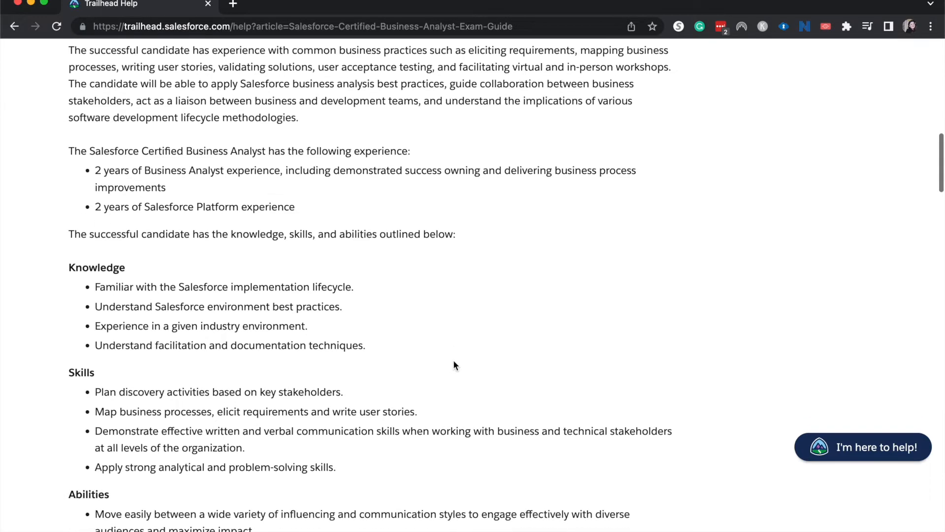
Scroll so the Knowledge, Skills and Abilities lists and 'may need assistance' areas show
scroll(down, 3)
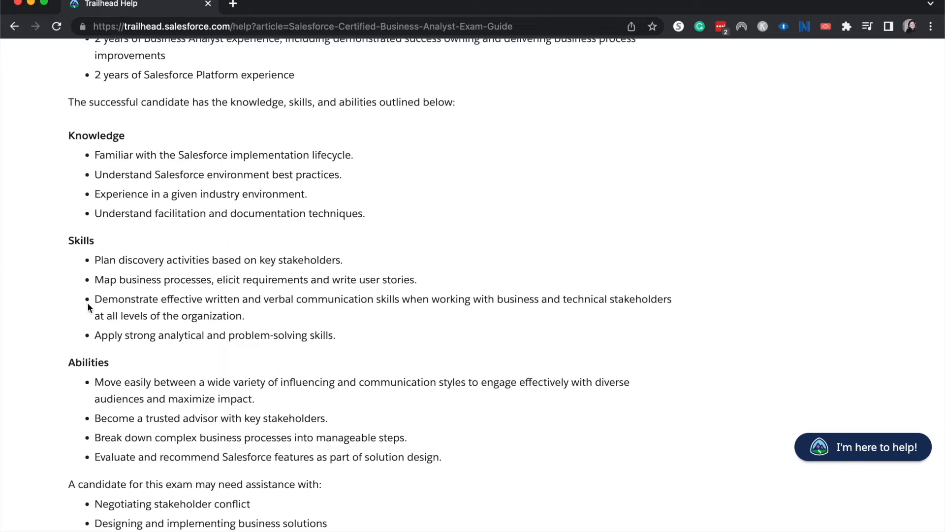
scroll(down, 3)
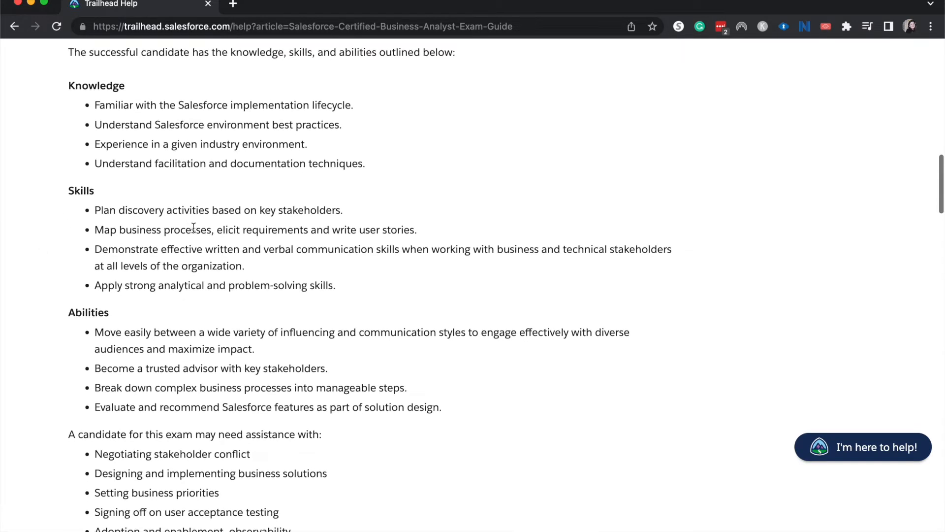
mouse_move(218, 247)
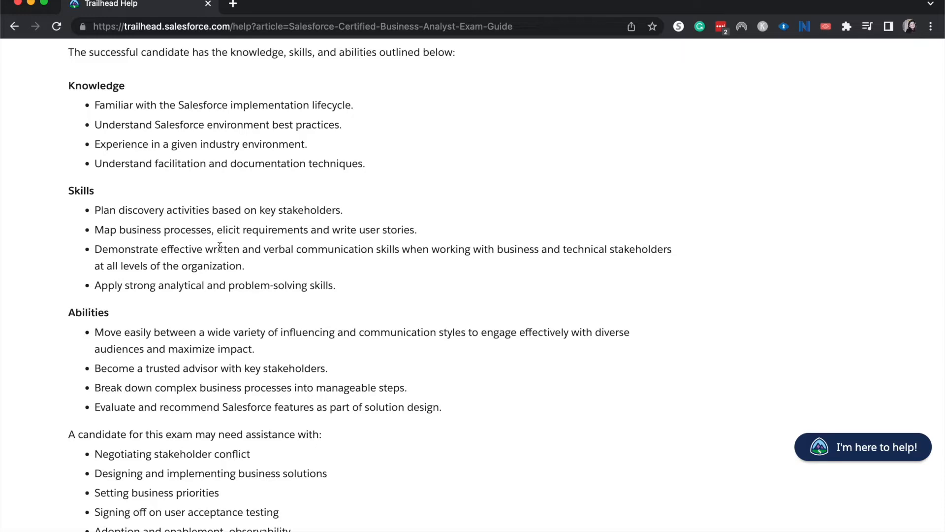
scroll(down, 3)
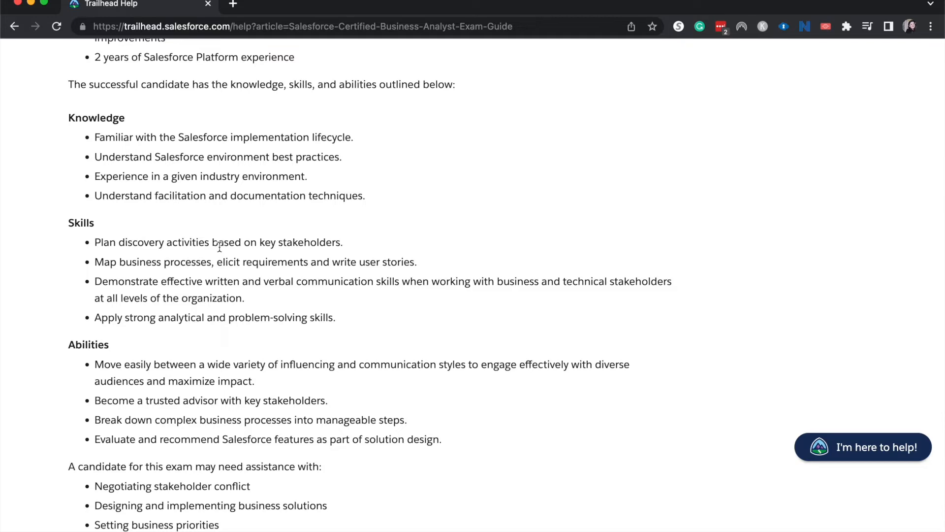
mouse_move(179, 135)
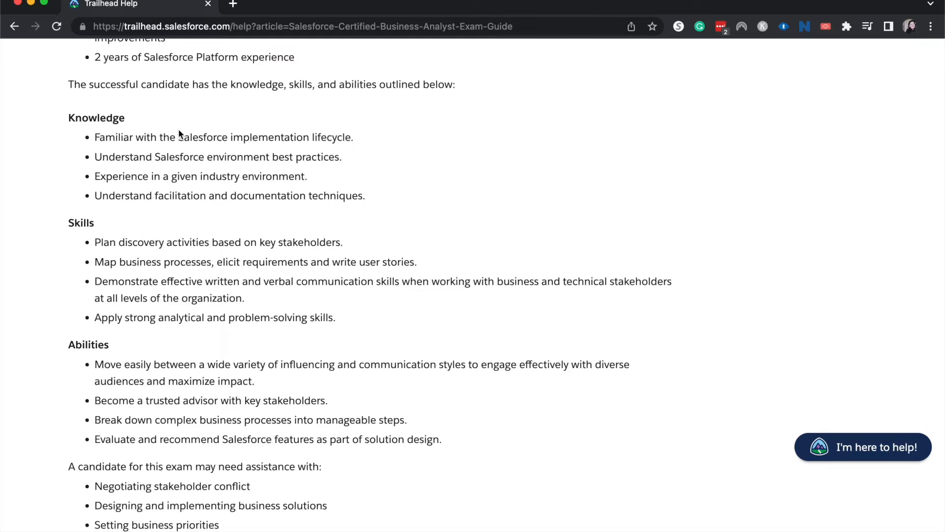
Scroll to the 'may need assistance with' and 'not expected to know' bullet lists
scroll(down, 3)
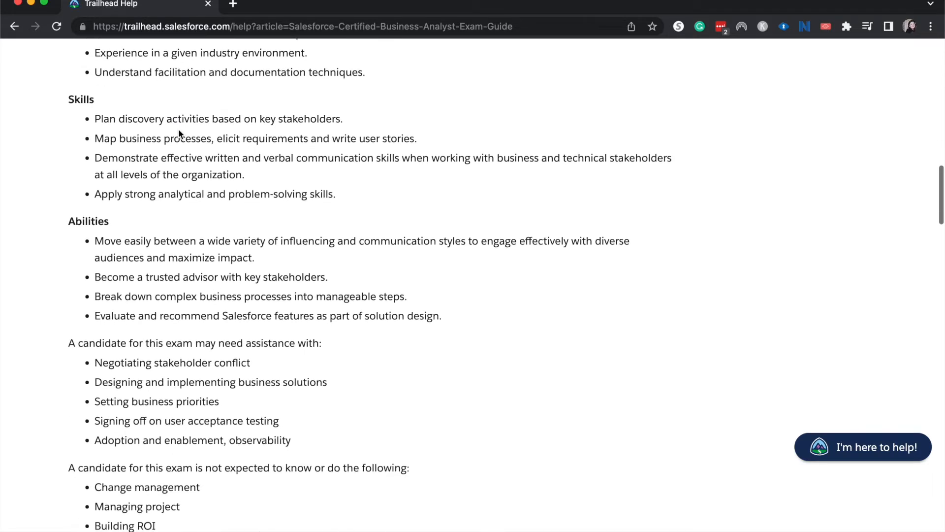
scroll(down, 3)
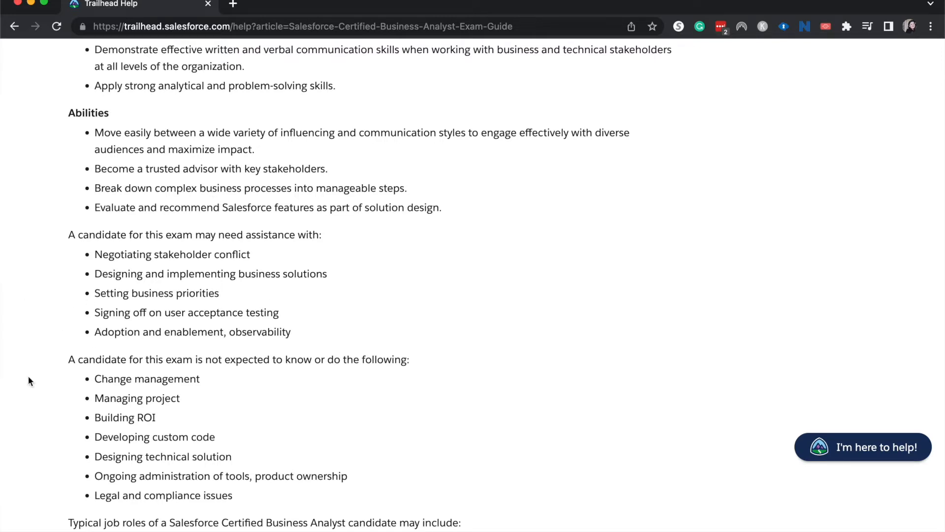
Scroll down through the Typical job roles list
scroll(down, 3)
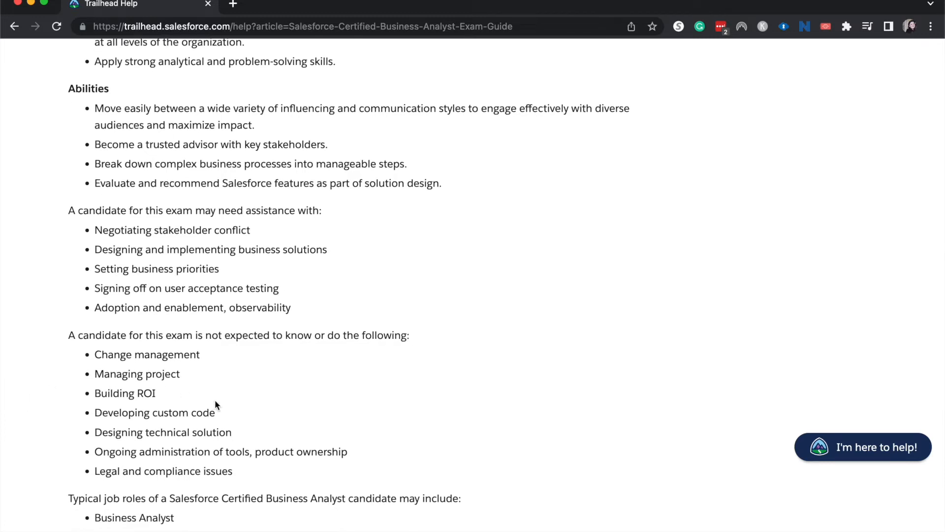
scroll(down, 3)
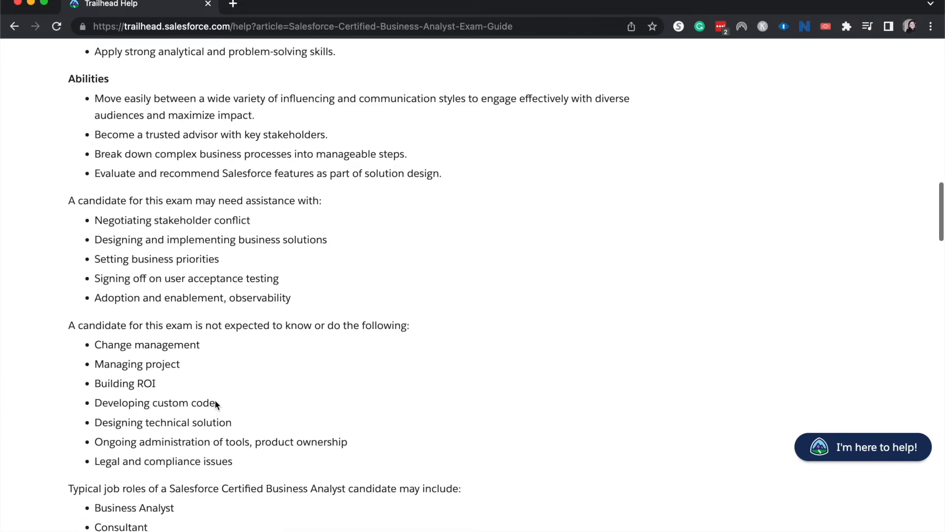
scroll(down, 3)
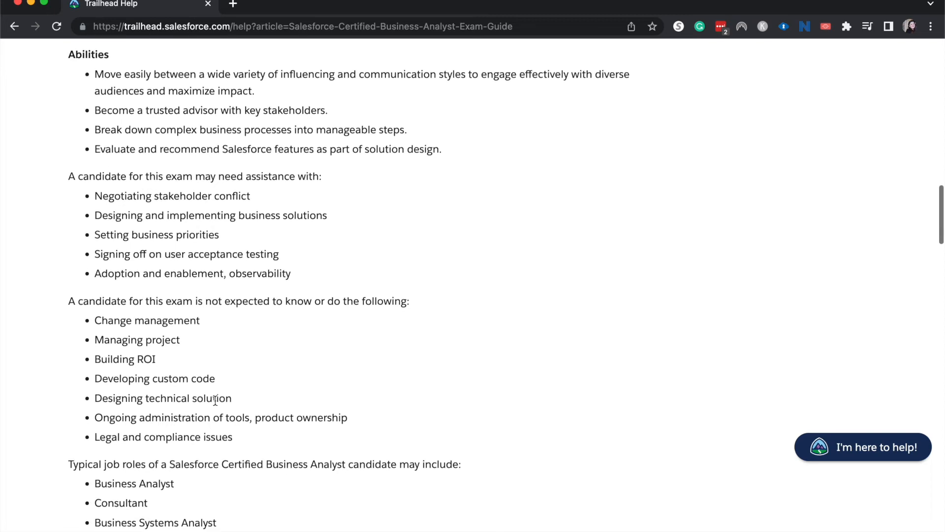
scroll(down, 3)
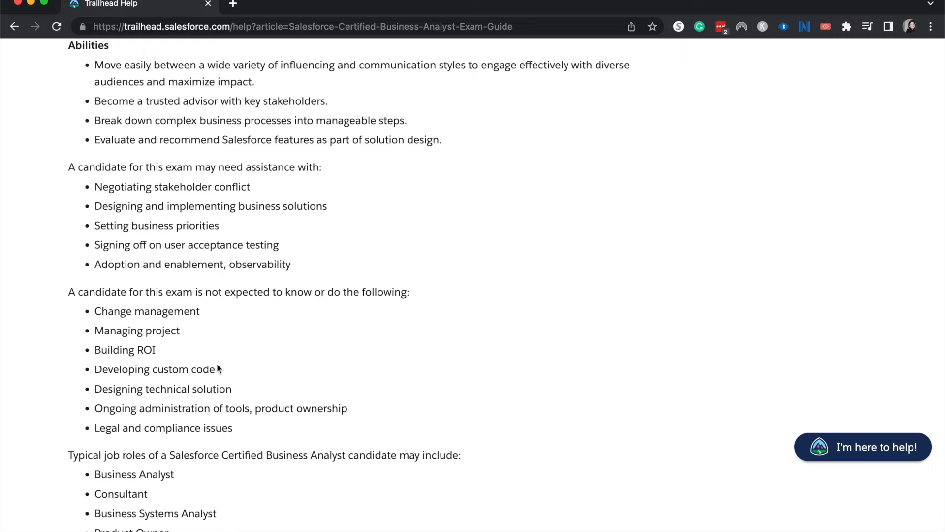
mouse_move(238, 377)
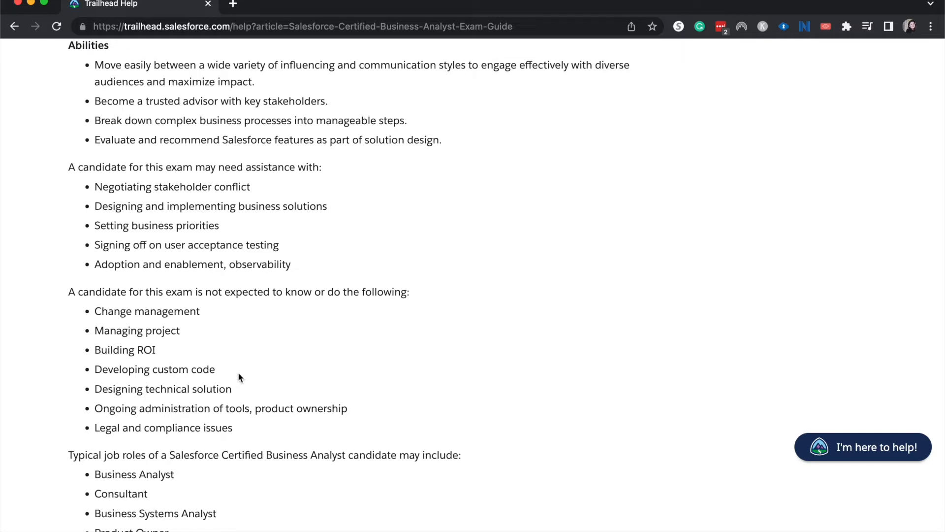
mouse_move(158, 407)
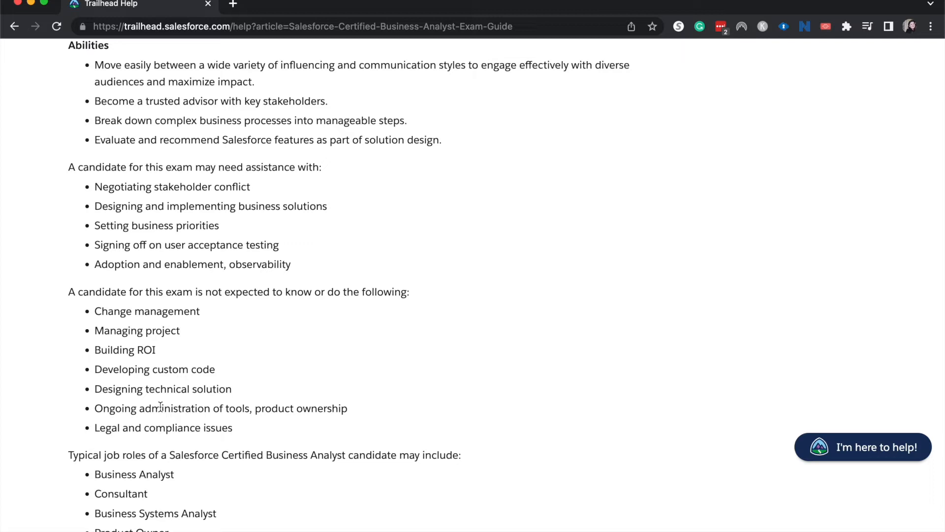
mouse_move(184, 445)
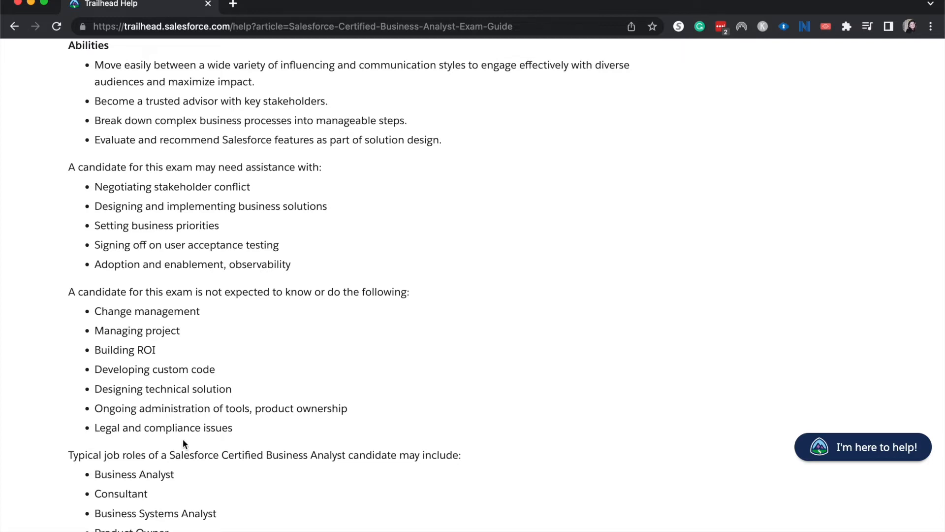
Scroll on to the Purpose of This Exam Guide and the start of About the Exam
scroll(down, 3)
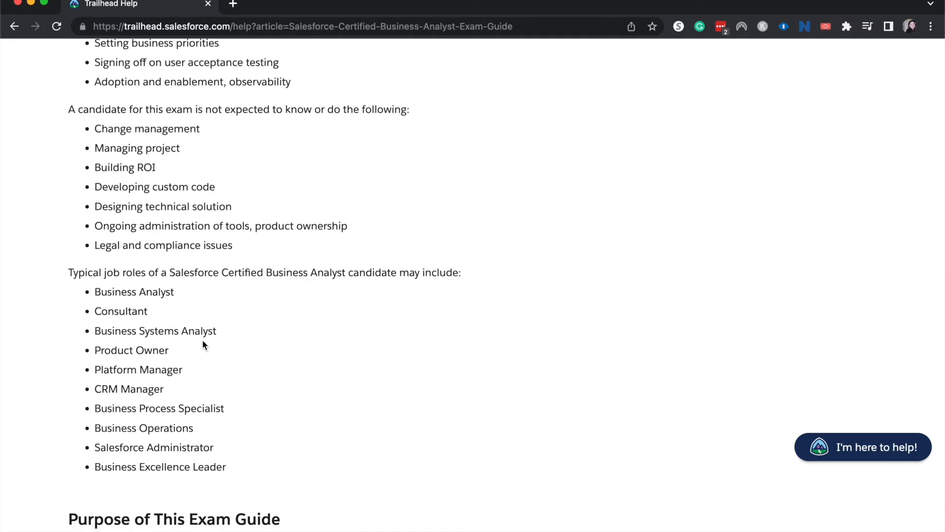
mouse_move(204, 313)
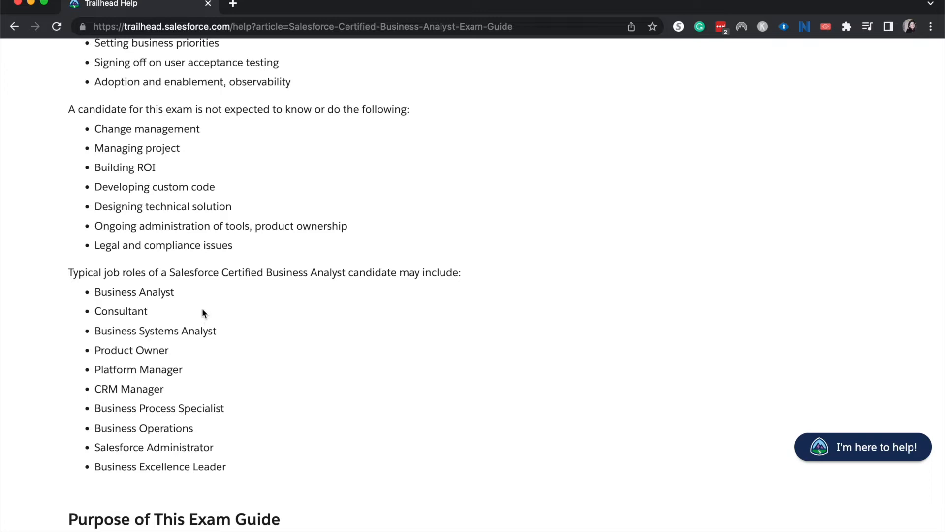
scroll(down, 3)
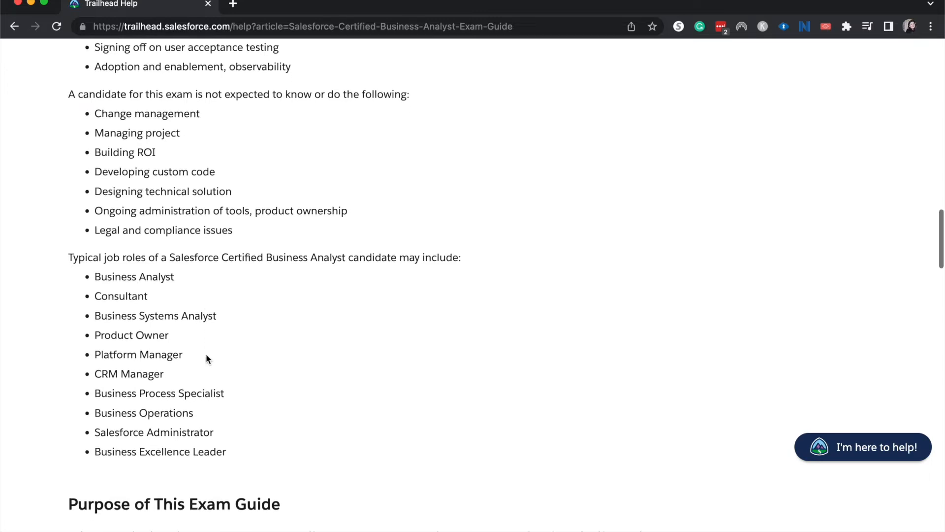
scroll(down, 3)
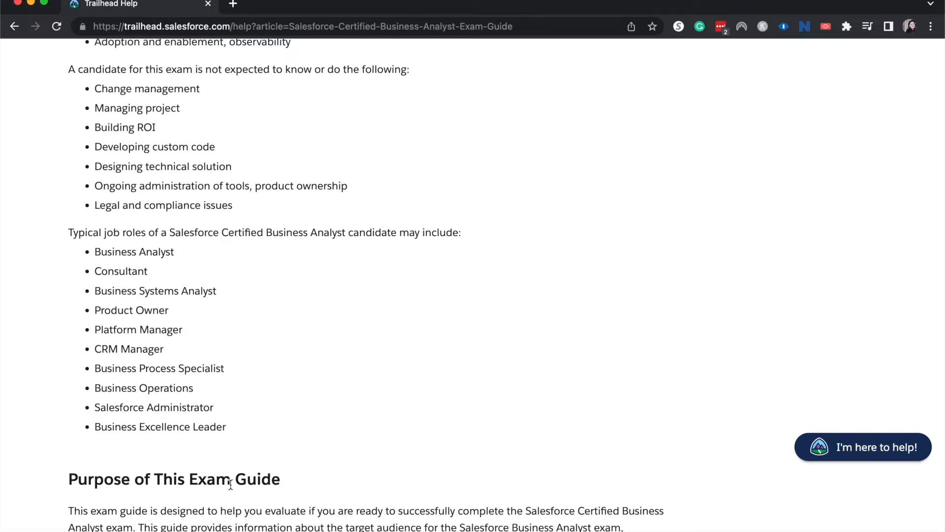
scroll(down, 3)
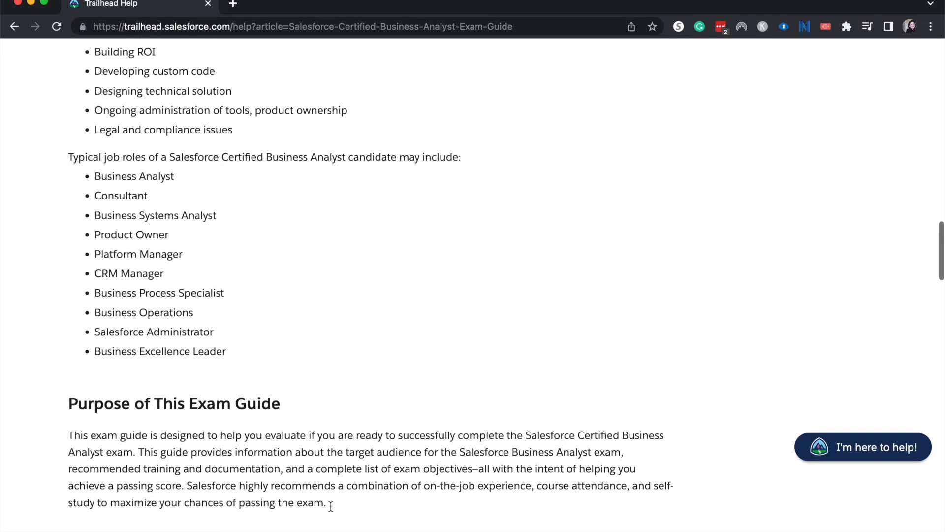
scroll(down, 3)
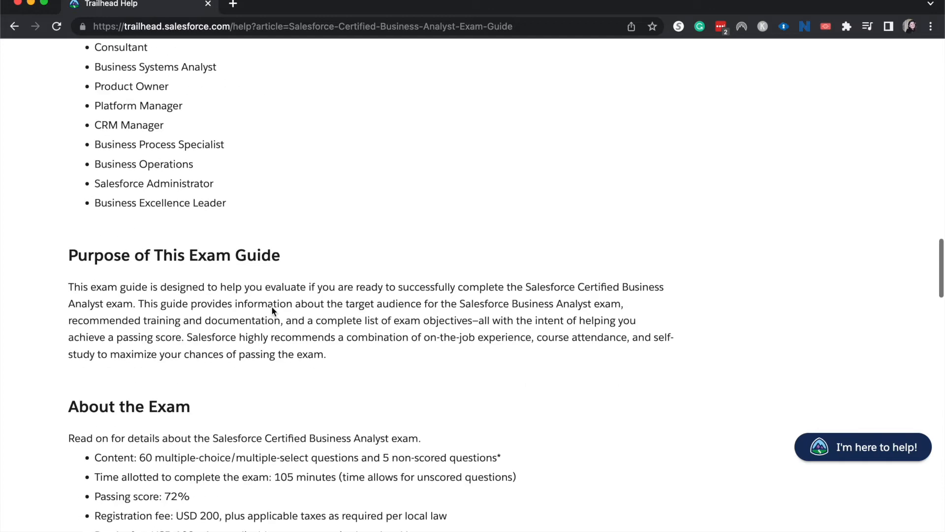
Scroll to the About the Exam details: question count, 105 minutes, 72% passing score, fees
scroll(down, 3)
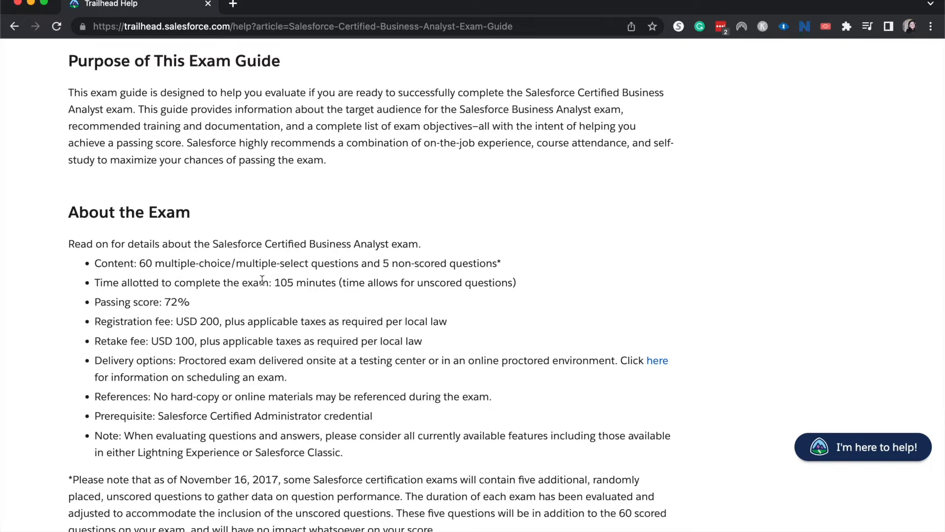
Scroll to the unscored-questions note and the Recommended Training and References heading
scroll(down, 3)
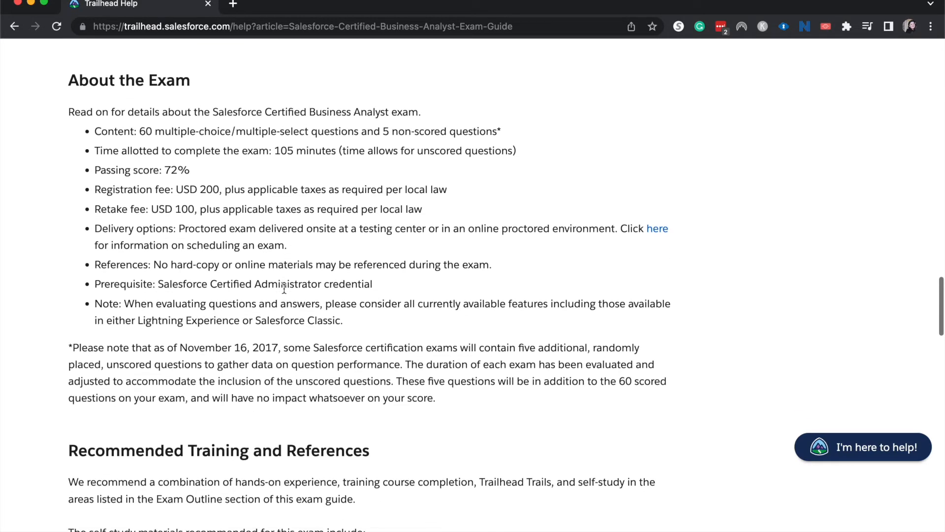
scroll(down, 3)
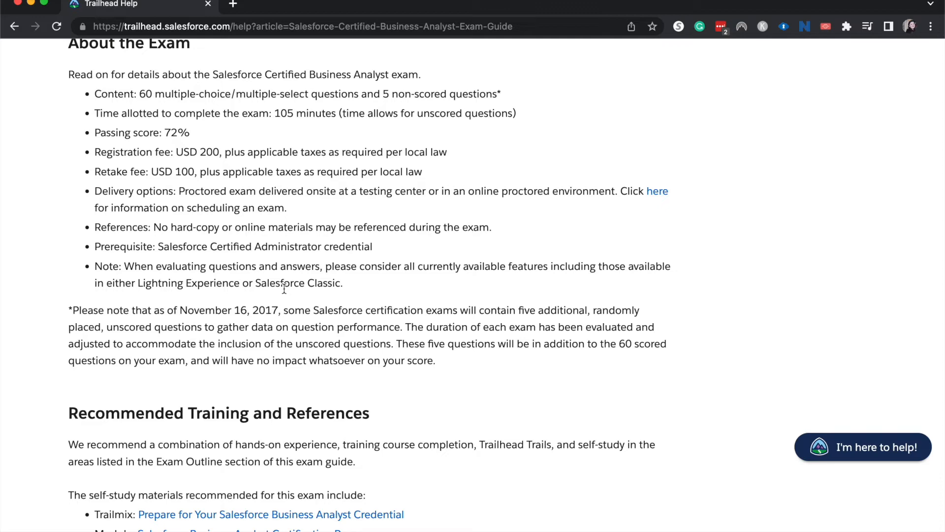
Scroll to the full Recommended Training section and the Exam Outline's weighted topics
scroll(down, 3)
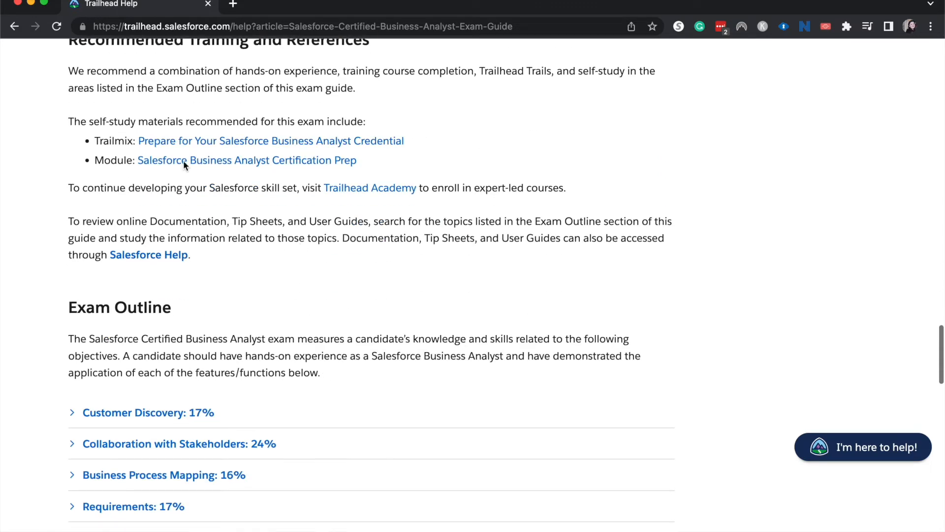
scroll(up, 3)
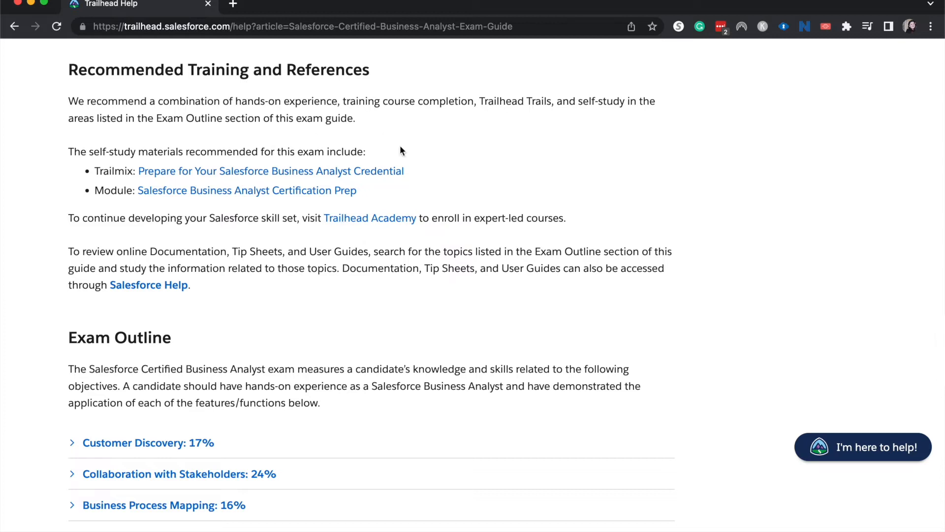
mouse_move(360, 192)
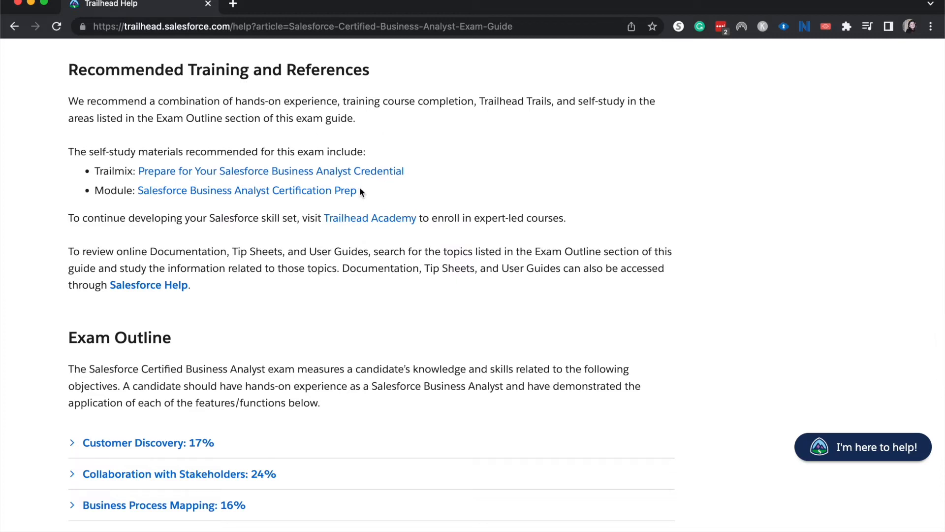
mouse_move(313, 164)
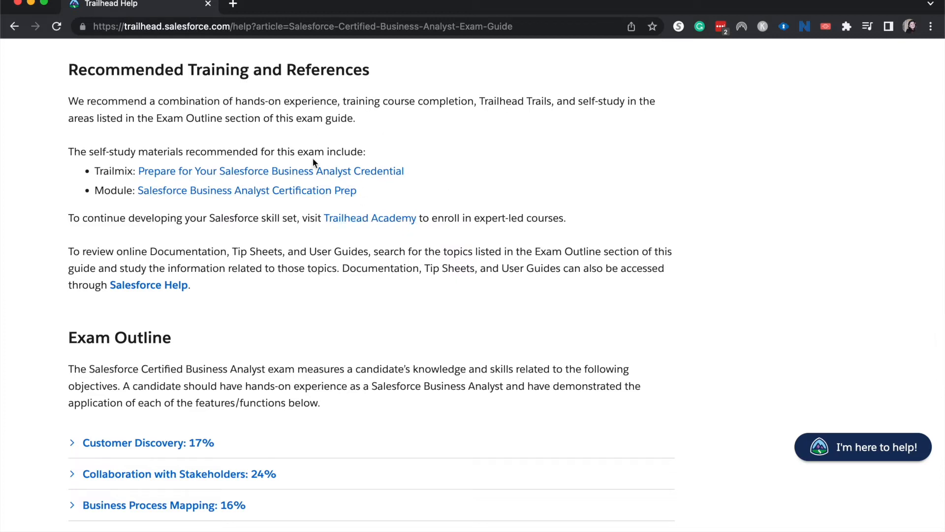
mouse_move(175, 280)
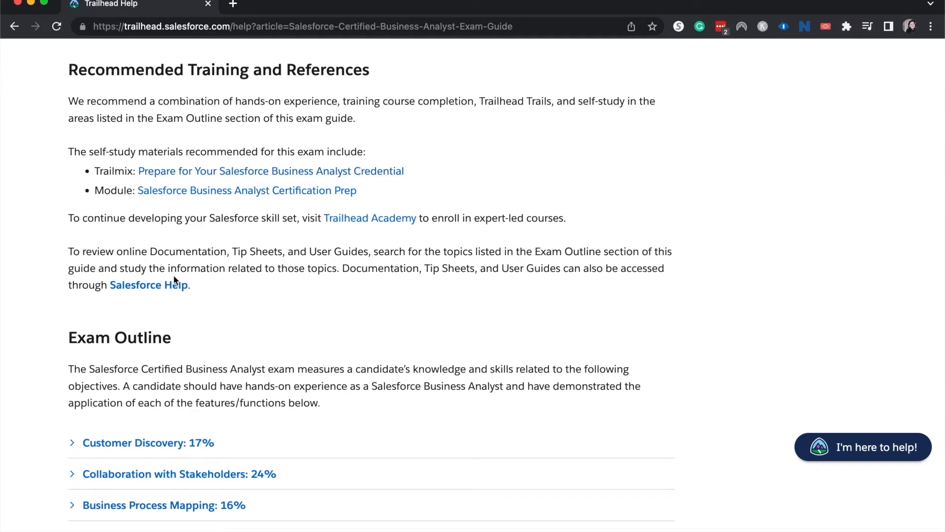
mouse_move(207, 195)
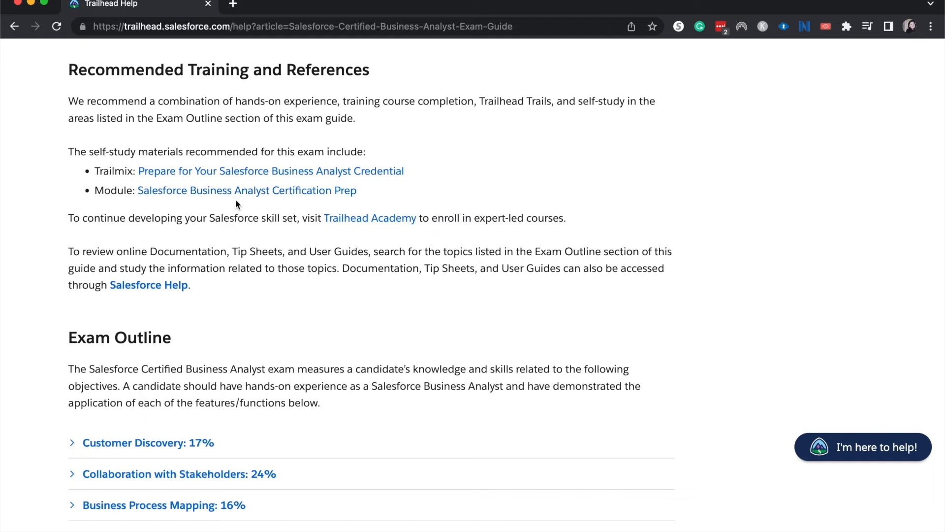
scroll(down, 3)
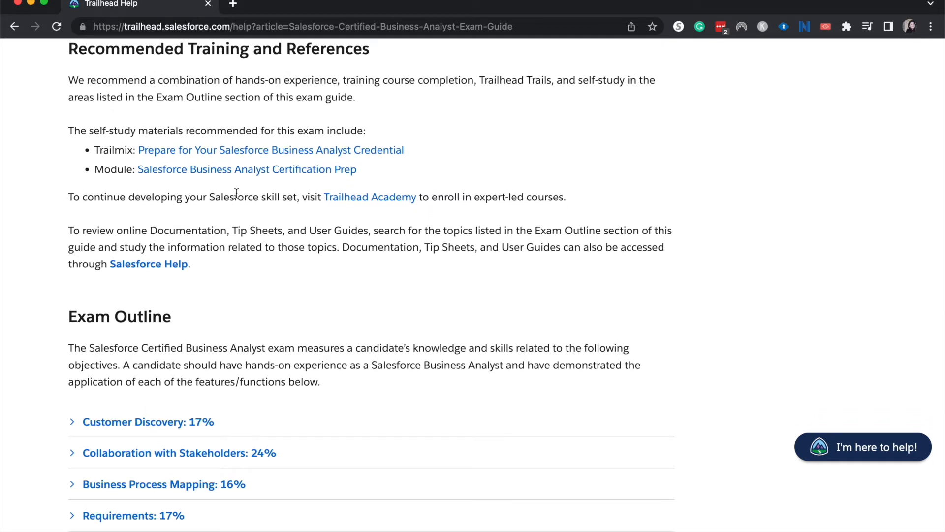
mouse_move(211, 270)
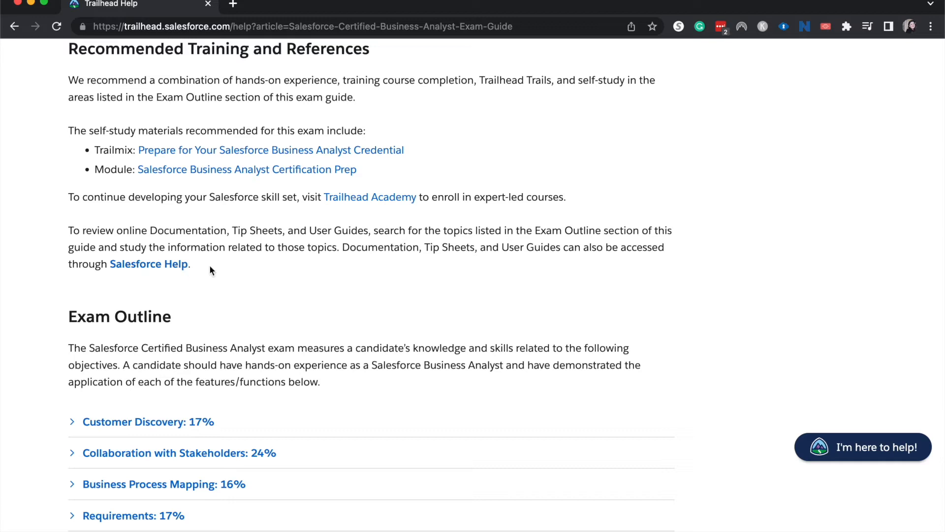
mouse_move(303, 296)
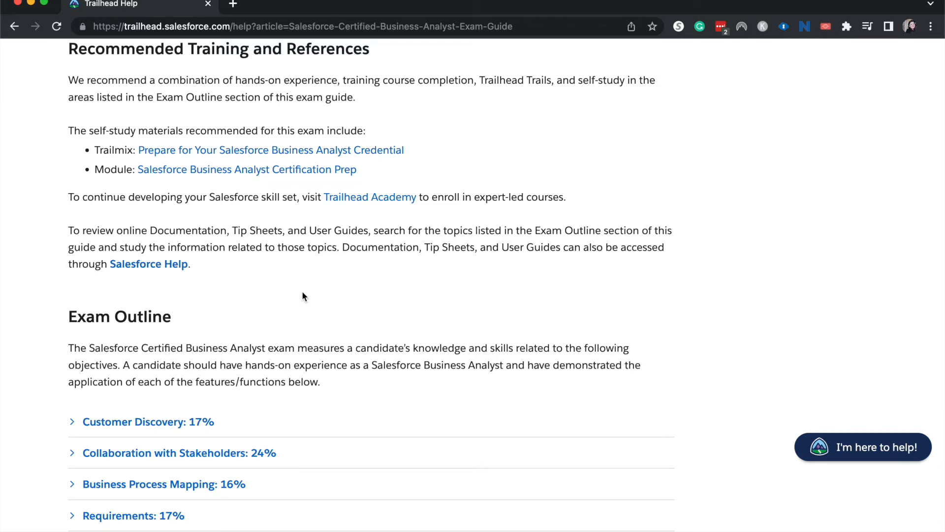
mouse_move(777, 90)
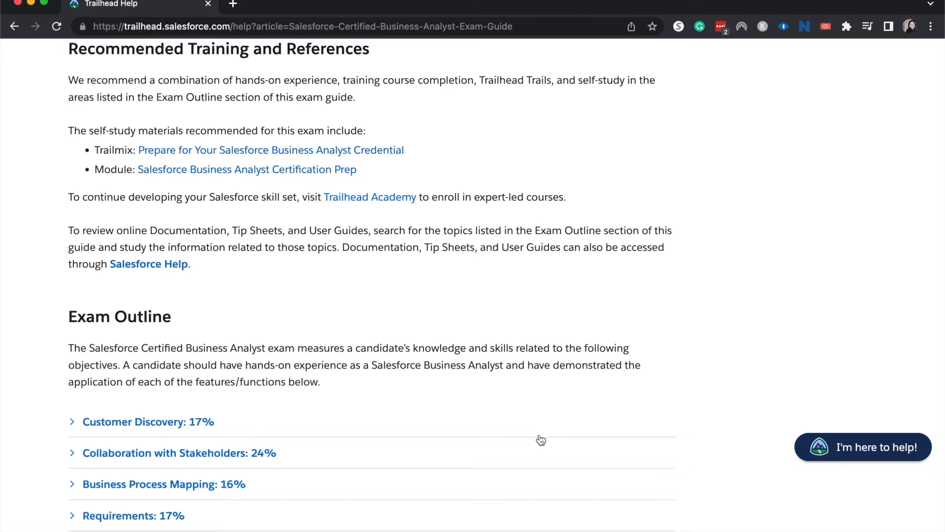
mouse_move(474, 435)
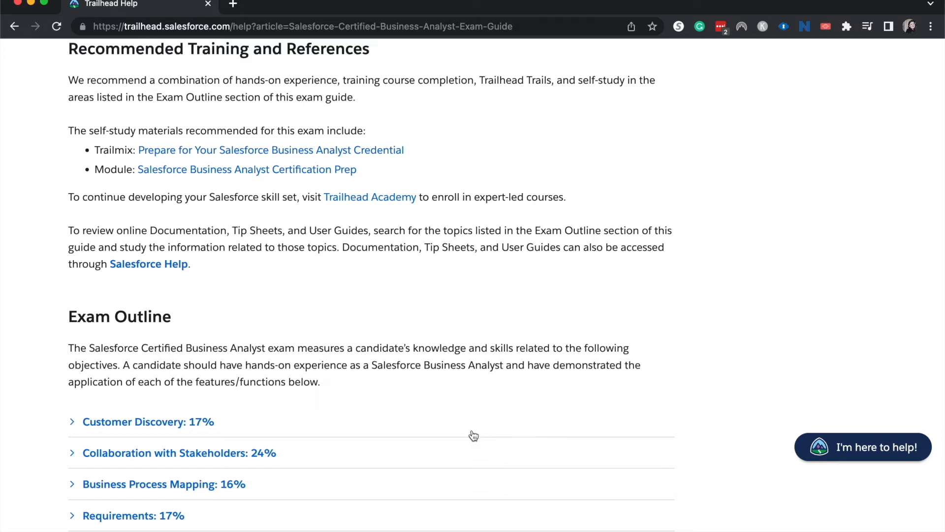
Expand the Customer Discovery: 17% topic to list its six objectives
scroll(down, 3)
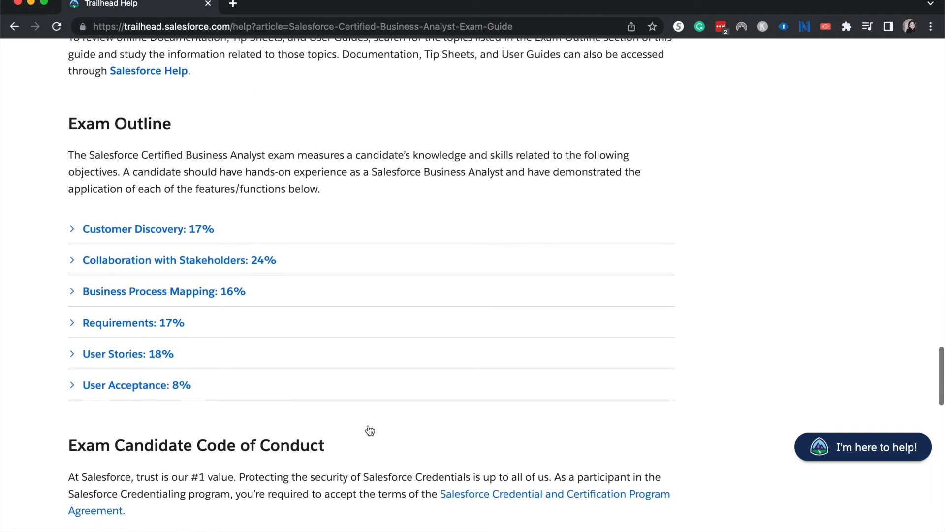
scroll(down, 3)
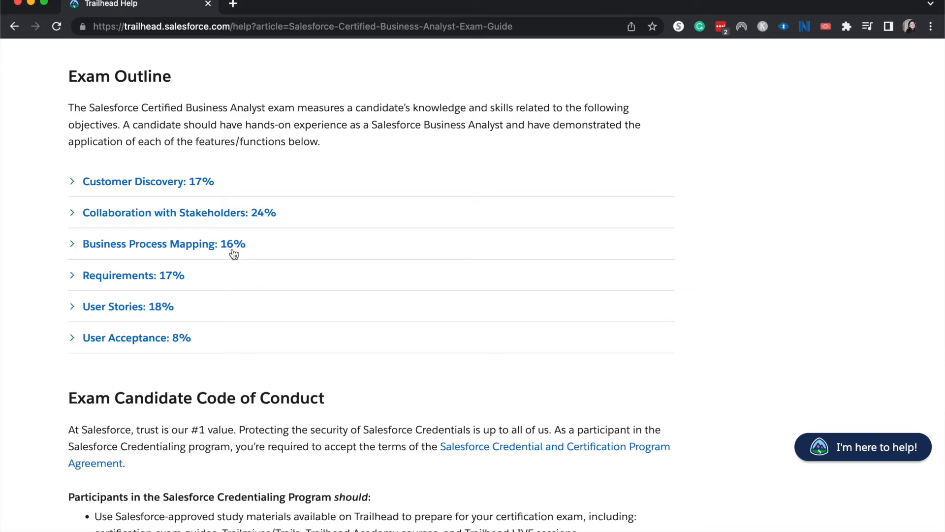
click(147, 182)
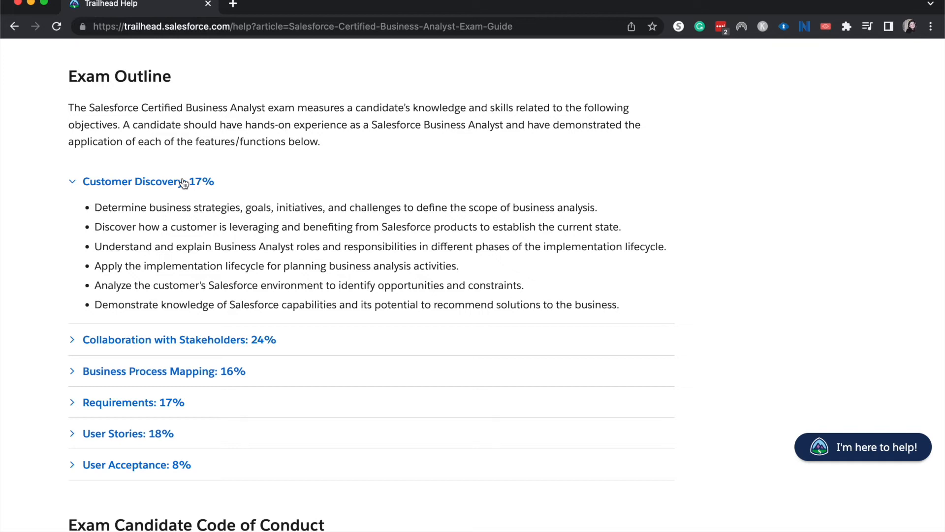
Collapse Customer Discovery and expand Collaboration with Stakeholders: 24% to show its objectives
click(149, 182)
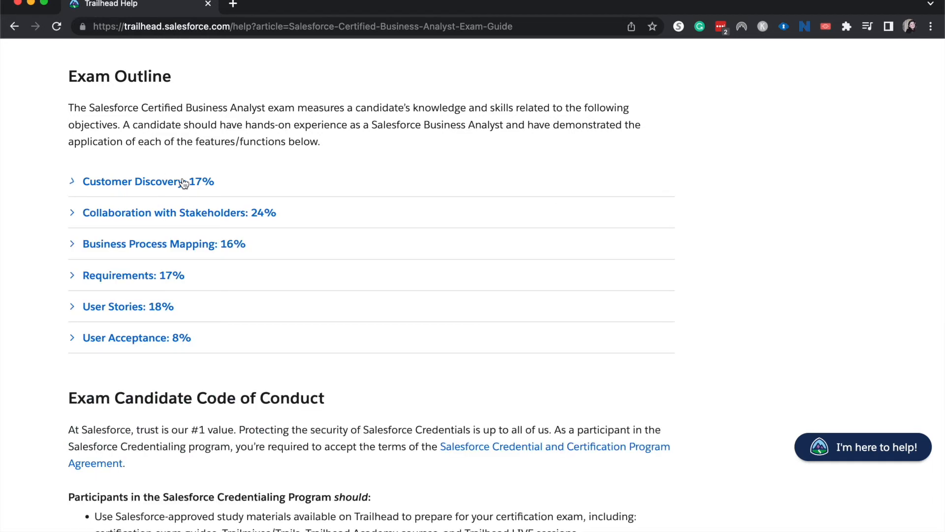
mouse_move(290, 226)
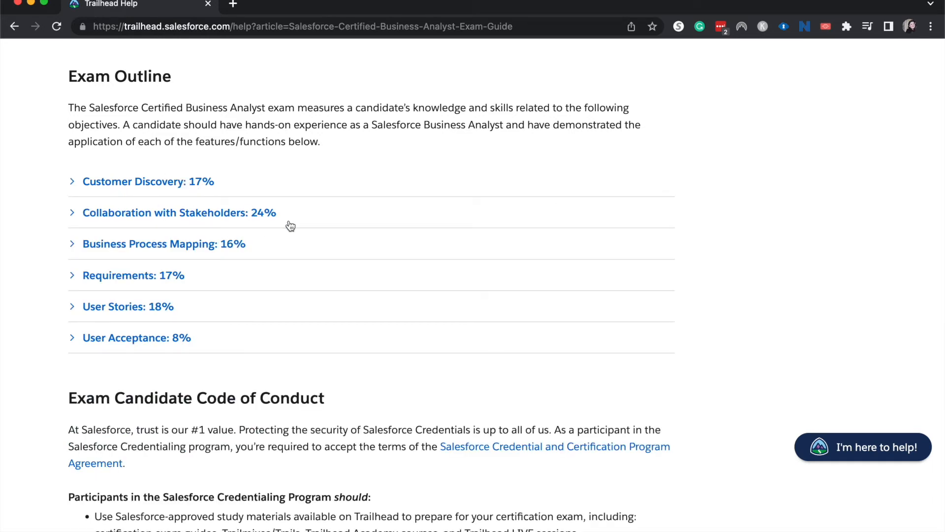
click(178, 212)
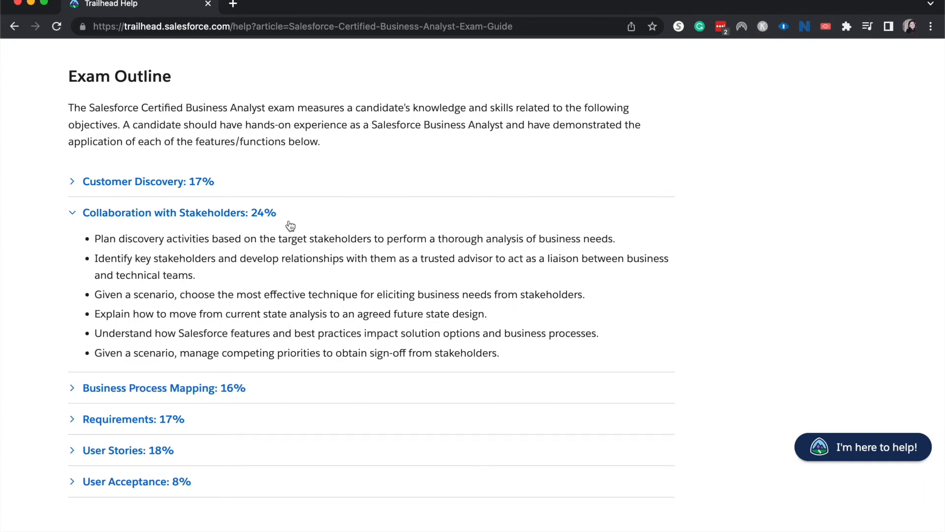
Collapse Collaboration with Stakeholders and expand Business Process Mapping: 16% to show its four objectives
click(178, 213)
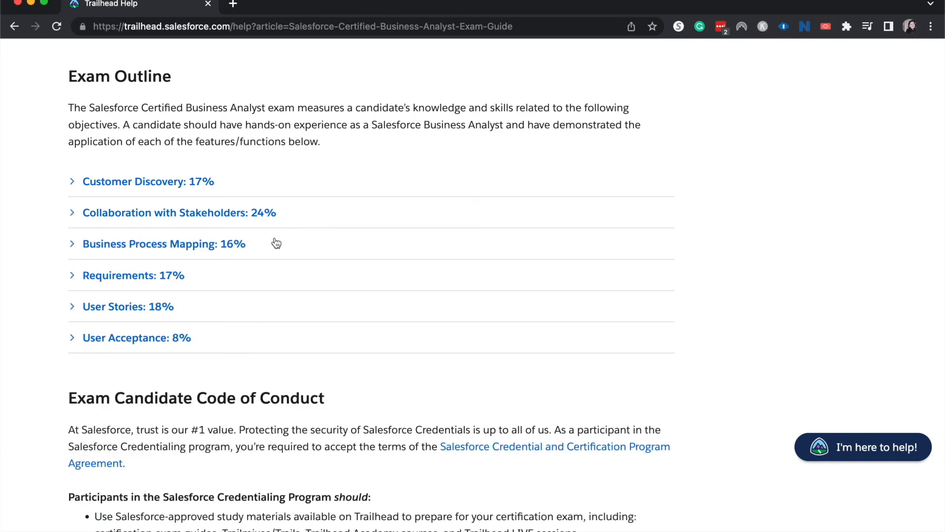
click(163, 243)
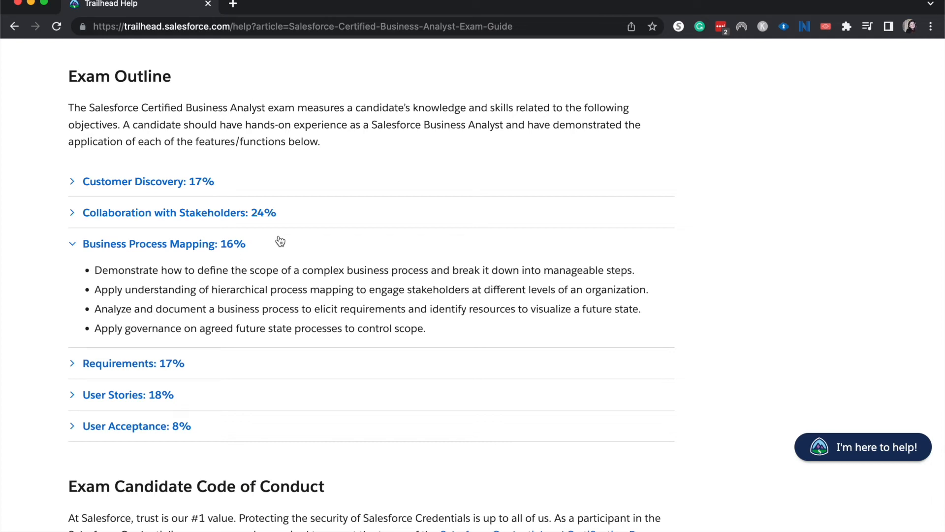
Collapse Business Process Mapping and expand Requirements: 17% to show its three objectives
click(163, 243)
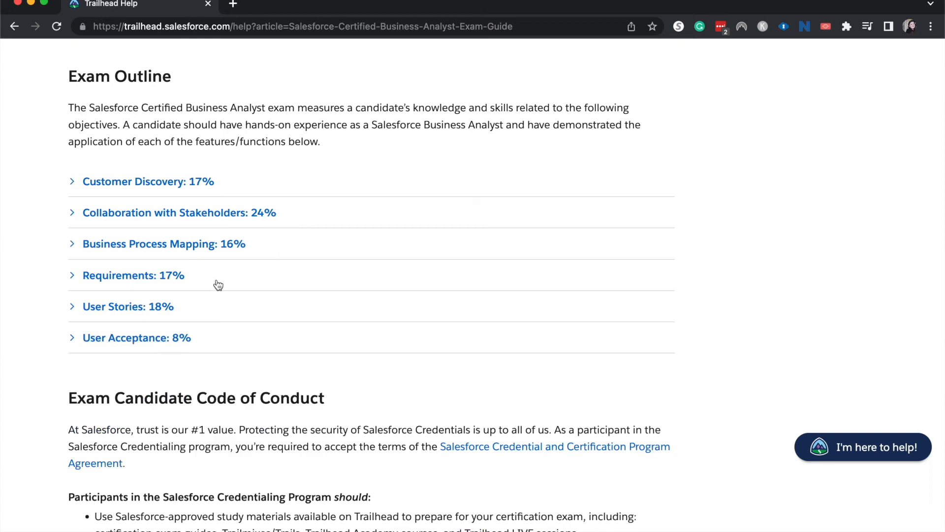
click(133, 275)
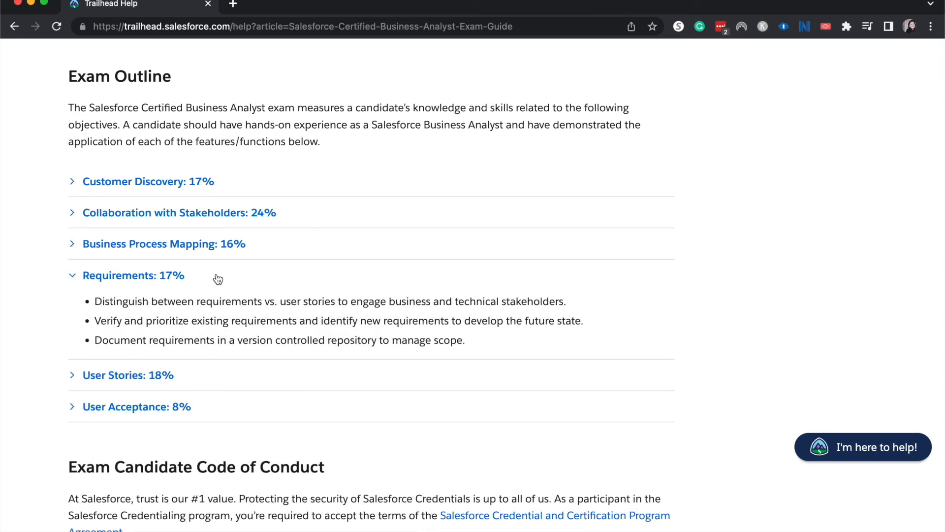
mouse_move(276, 287)
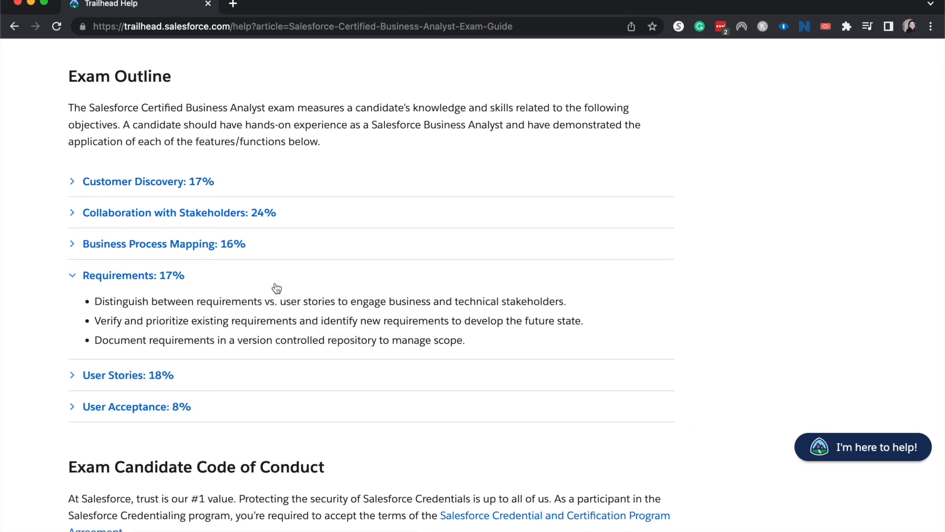
mouse_move(359, 277)
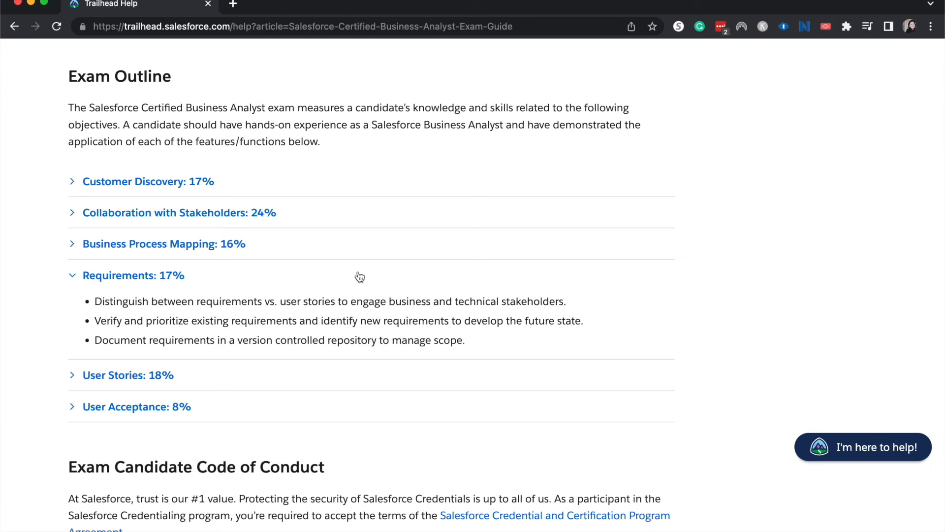
mouse_move(291, 295)
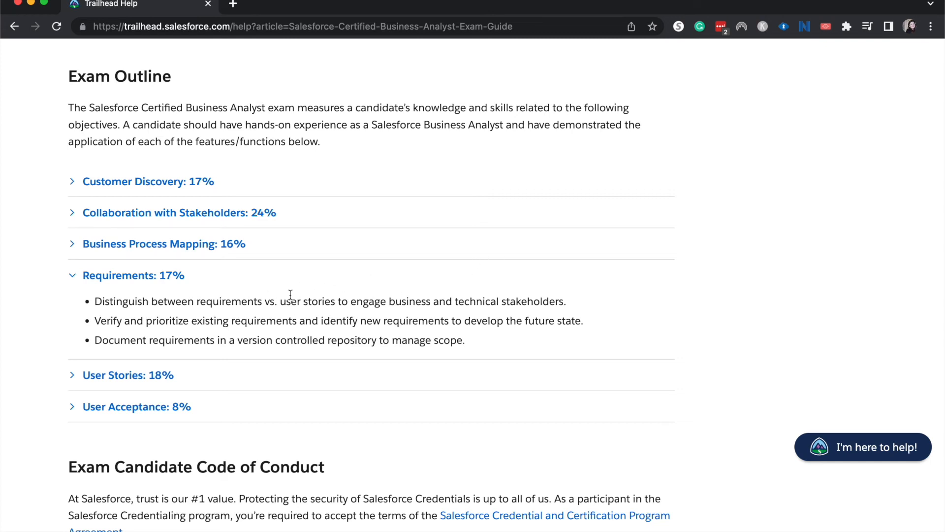
mouse_move(423, 336)
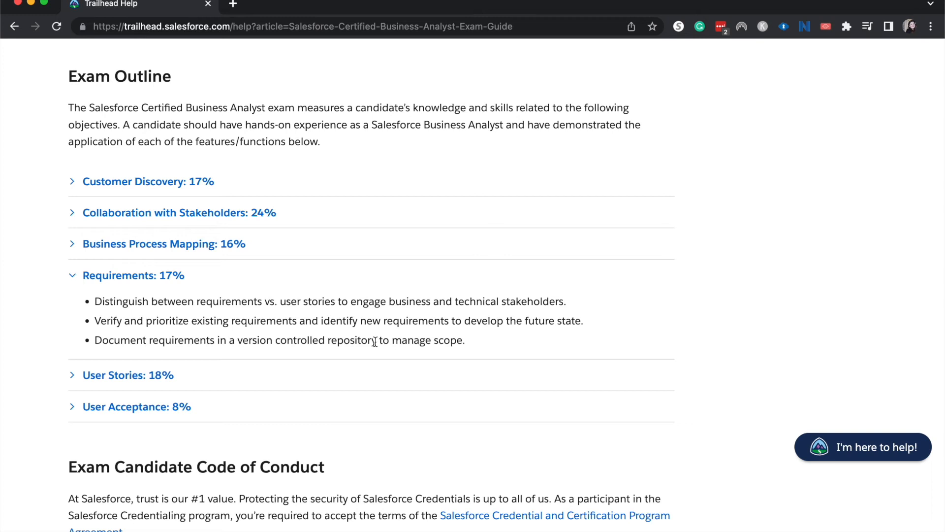
mouse_move(233, 345)
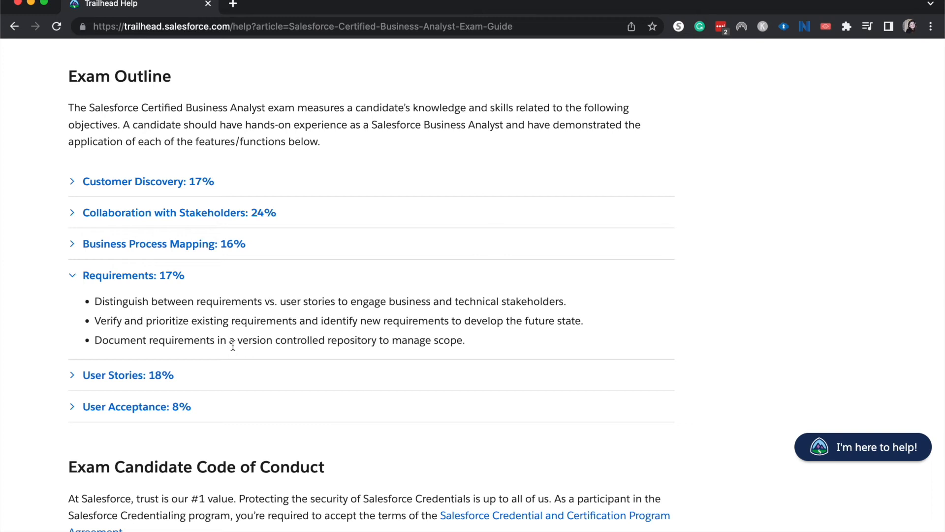
mouse_move(341, 345)
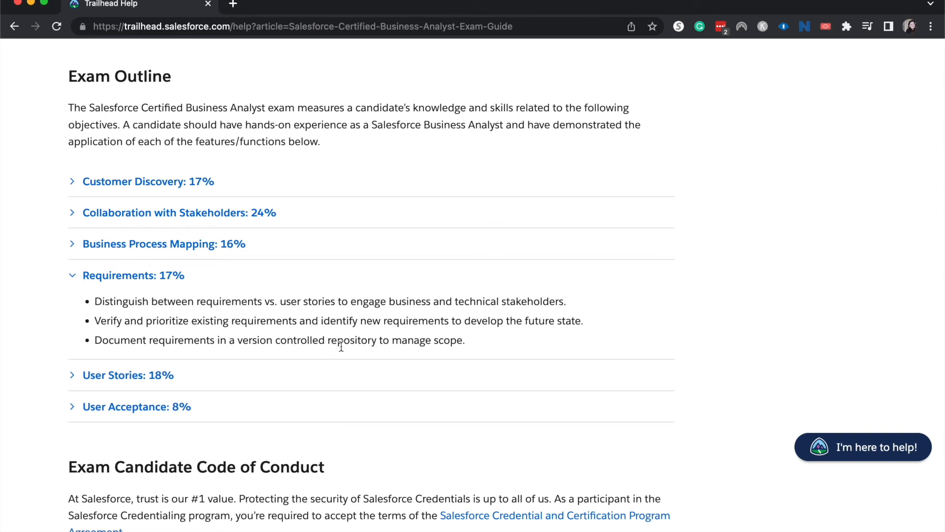
mouse_move(407, 336)
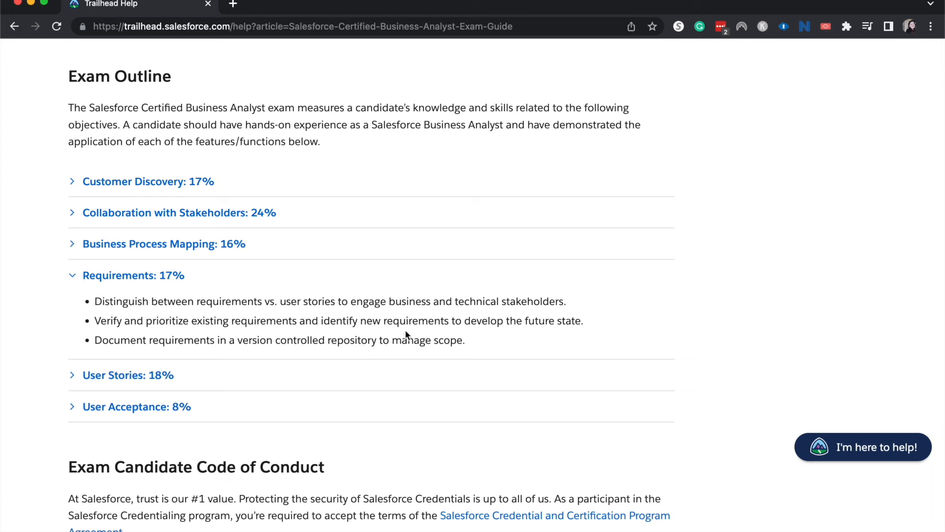
mouse_move(356, 362)
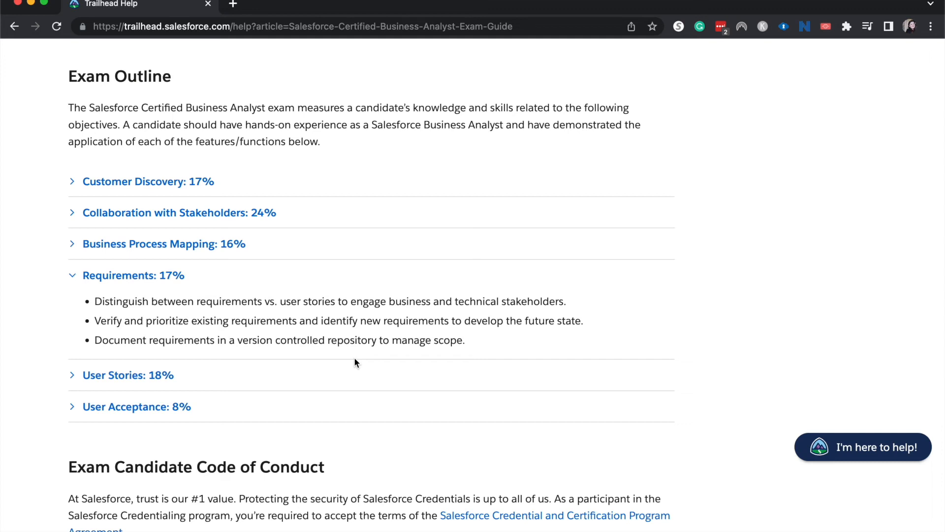
mouse_move(240, 290)
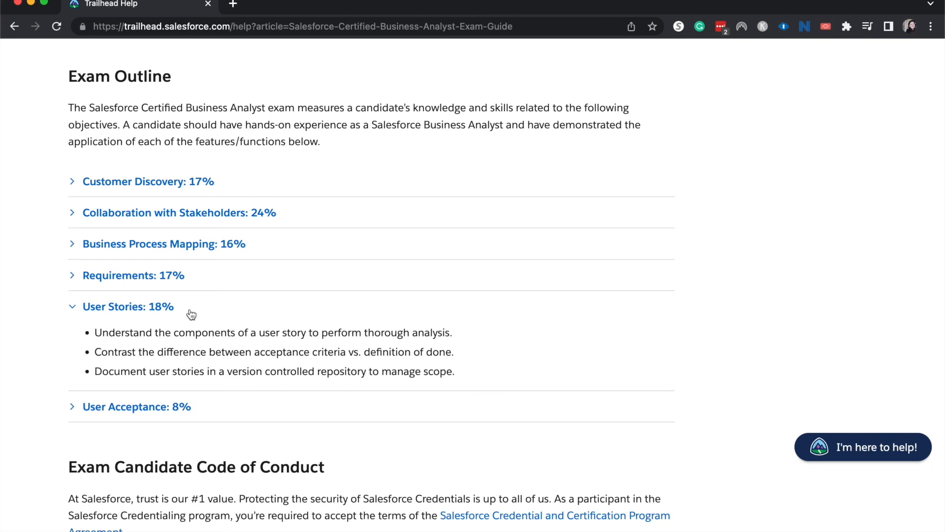
mouse_move(370, 449)
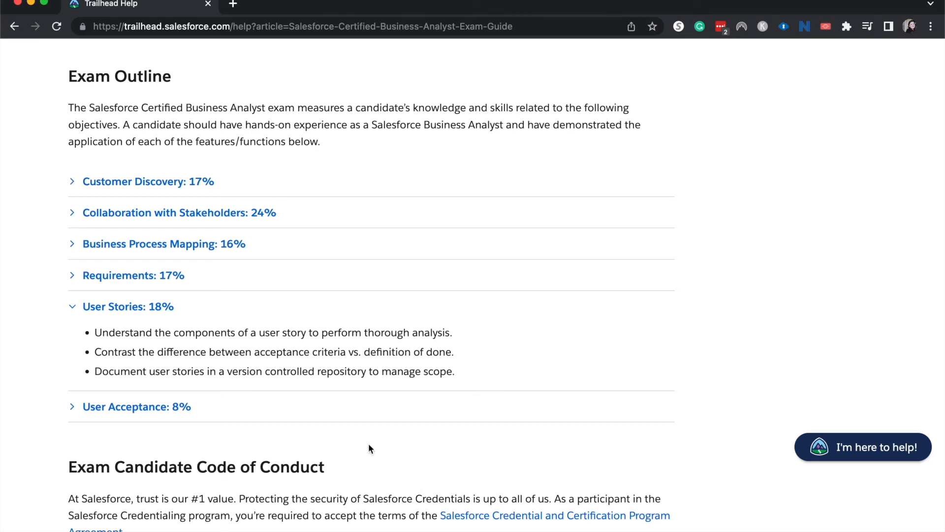
mouse_move(341, 326)
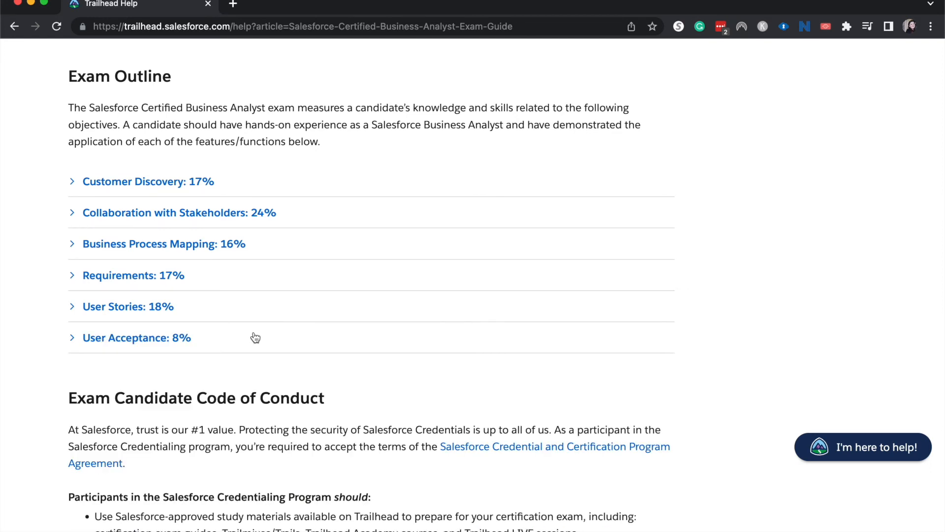
Expand User Acceptance: 8% to show the UAT test plan, results and go/no-go objectives
click(136, 337)
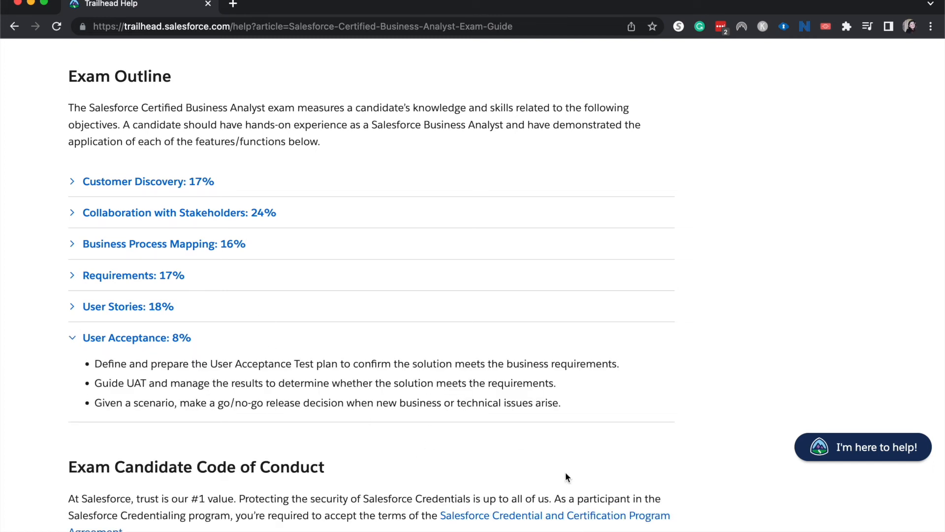
mouse_move(591, 423)
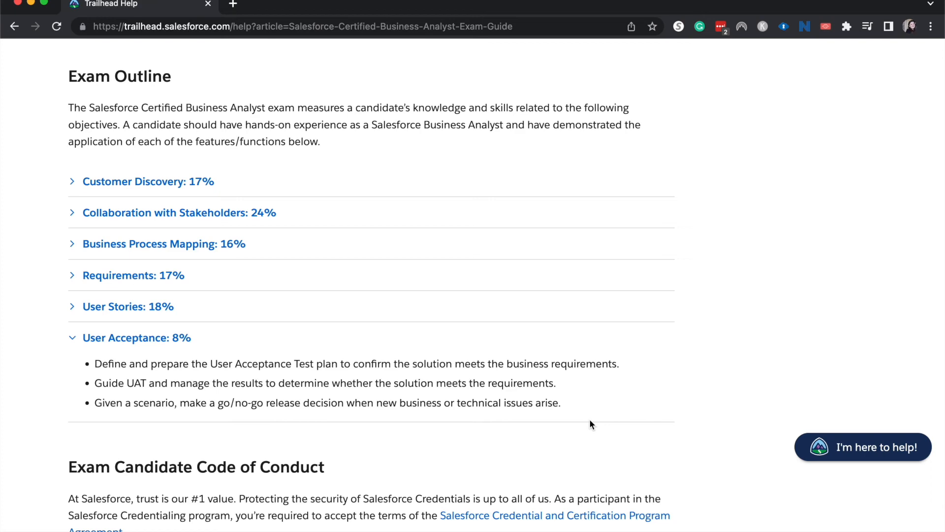
Scroll through the Exam Candidate Code of Conduct down to Maintaining Your Salesforce Certification
scroll(down, 3)
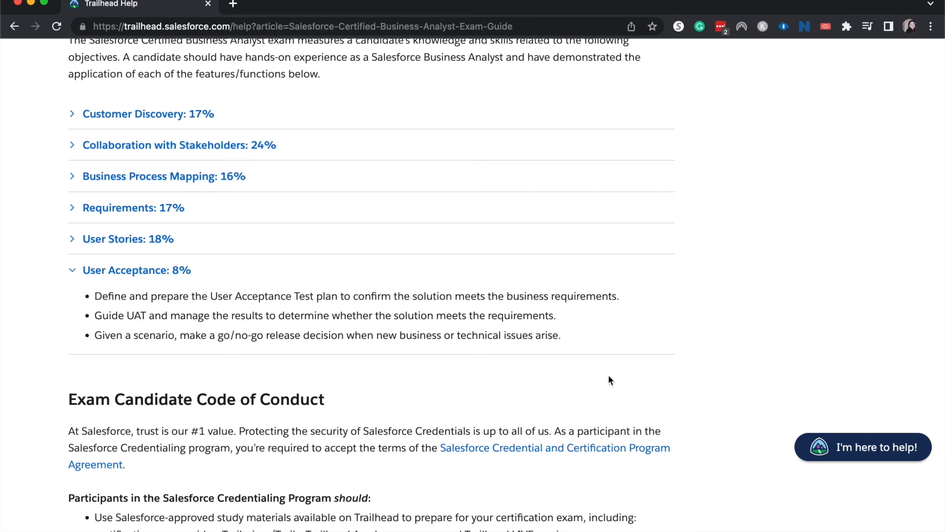
mouse_move(485, 275)
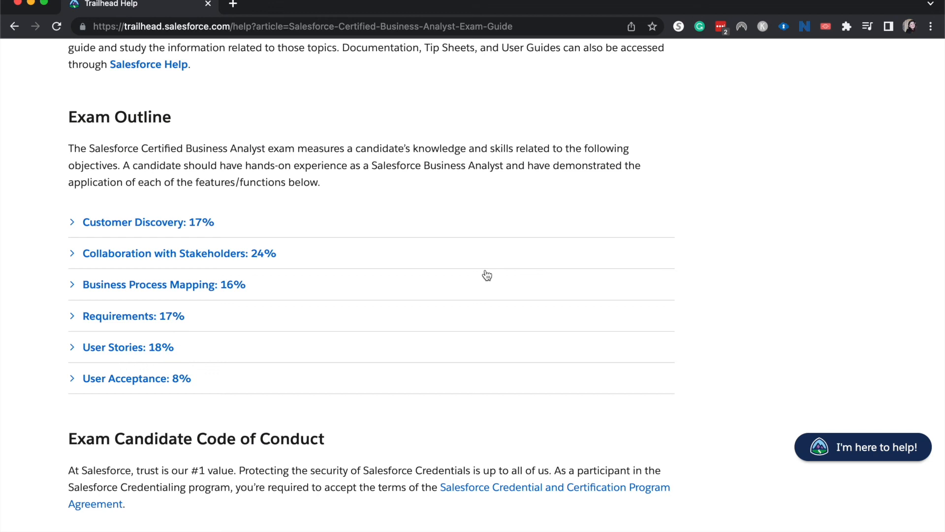
scroll(down, 3)
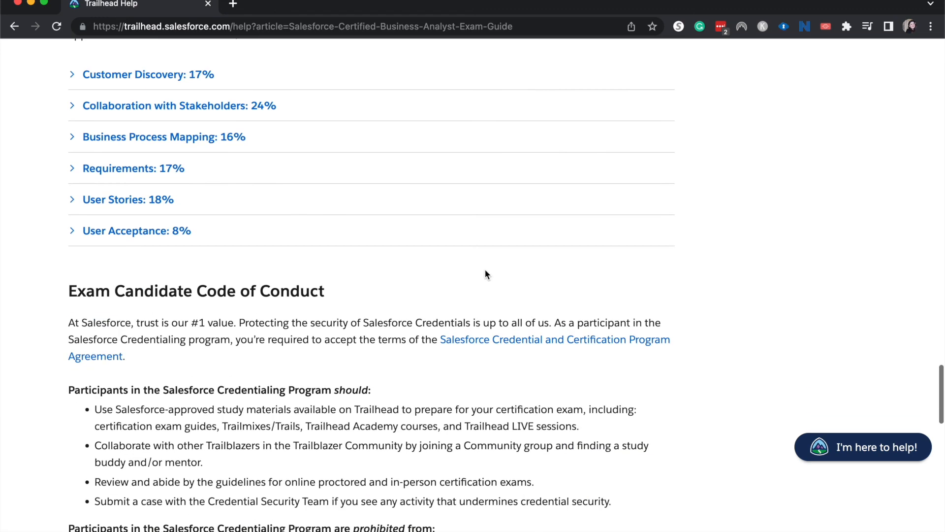
scroll(down, 3)
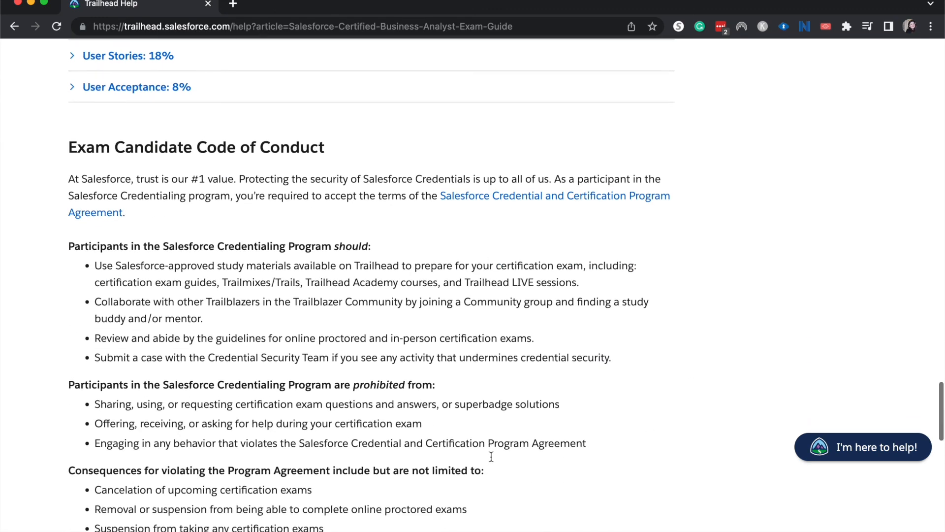
scroll(down, 3)
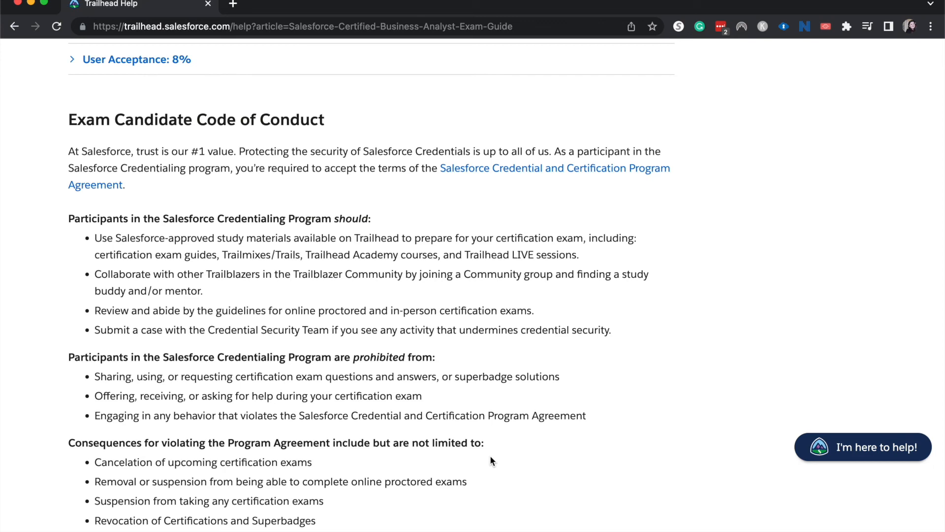
scroll(down, 3)
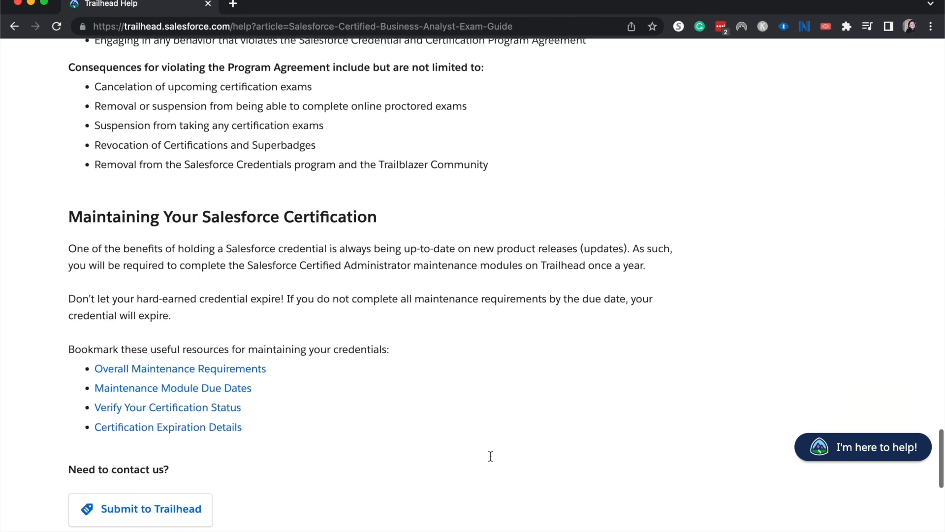
scroll(down, 3)
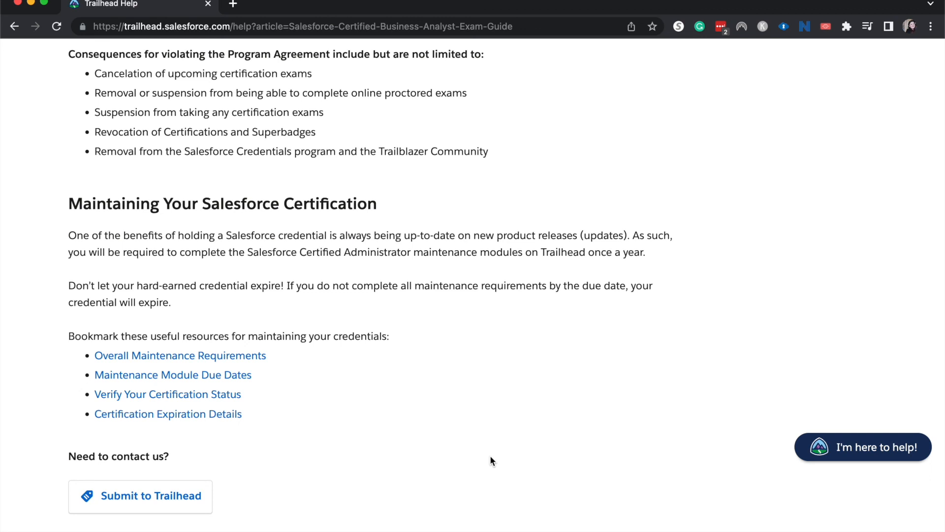